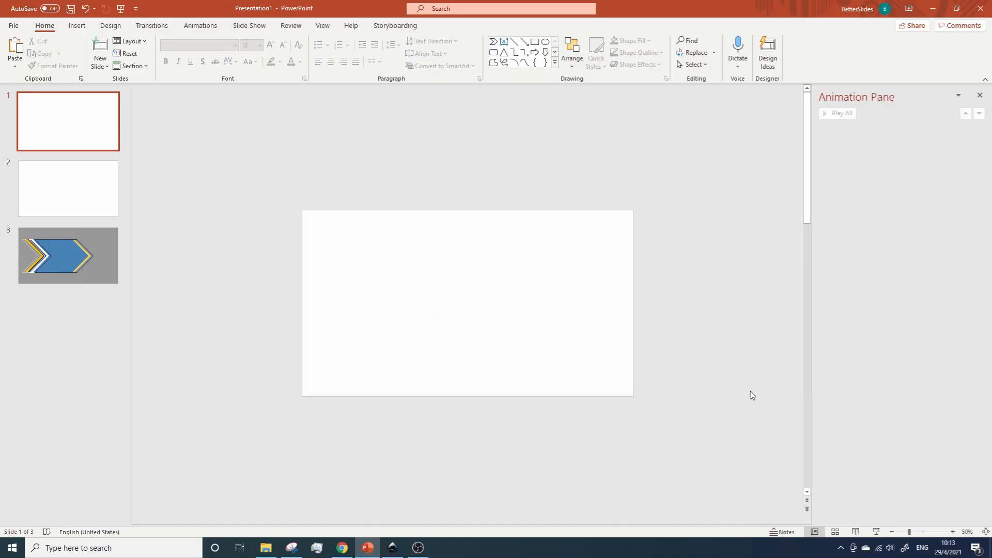
{"action": "mouse_move", "coordinate": [85, 175]}
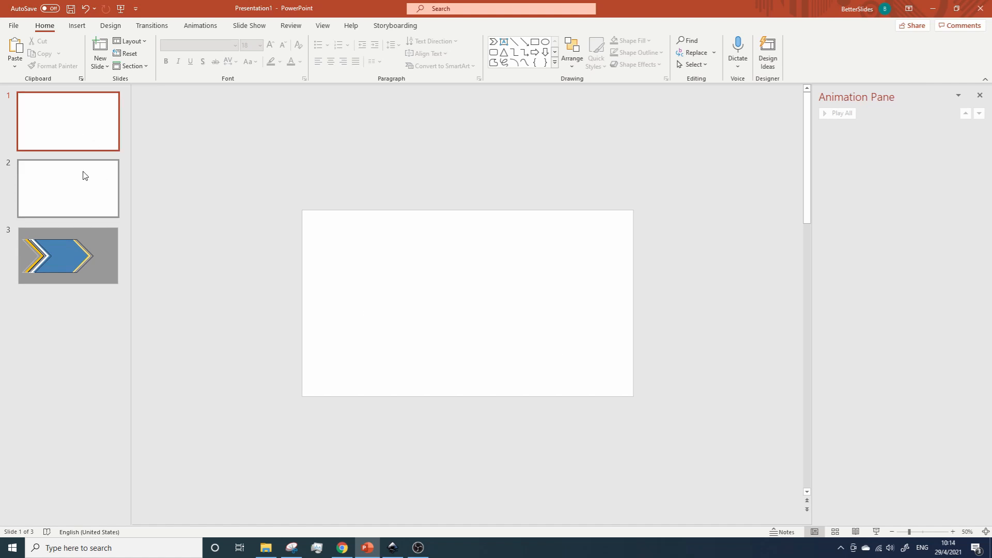
{"action": "mouse_move", "coordinate": [60, 254]}
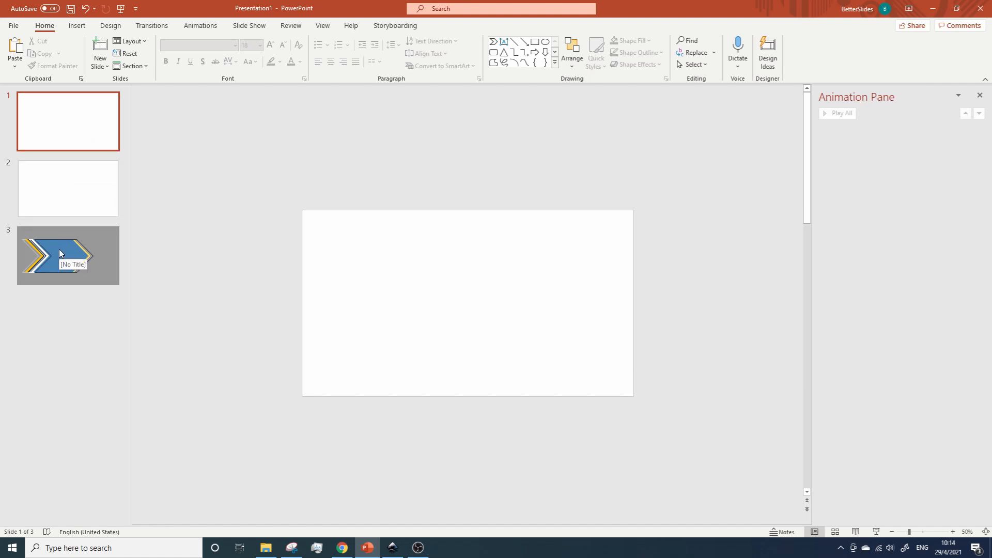
Step: Show slide 3 and select its grey background rectangle, then its blue chevron graphic
{"action": "left_click", "coordinate": [68, 255]}
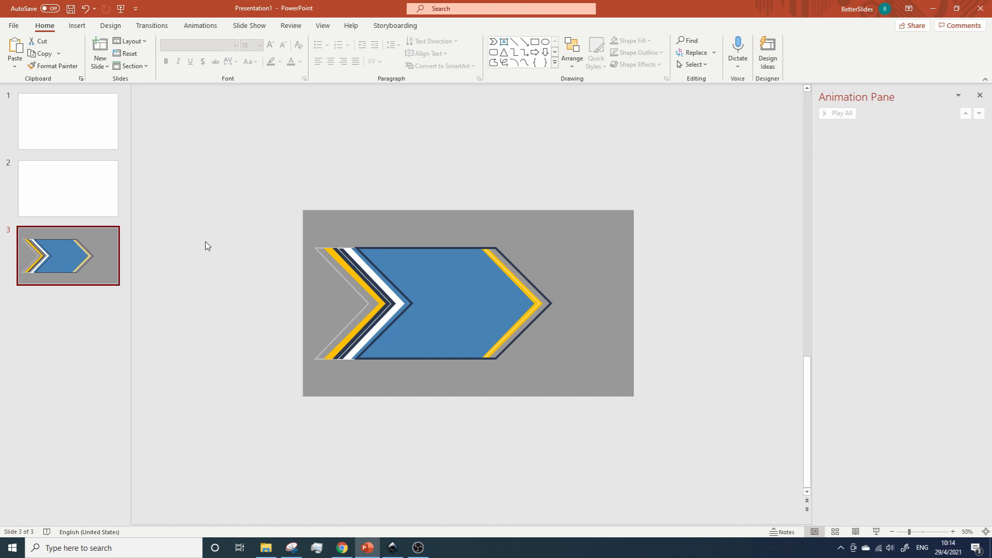
{"action": "mouse_move", "coordinate": [345, 230]}
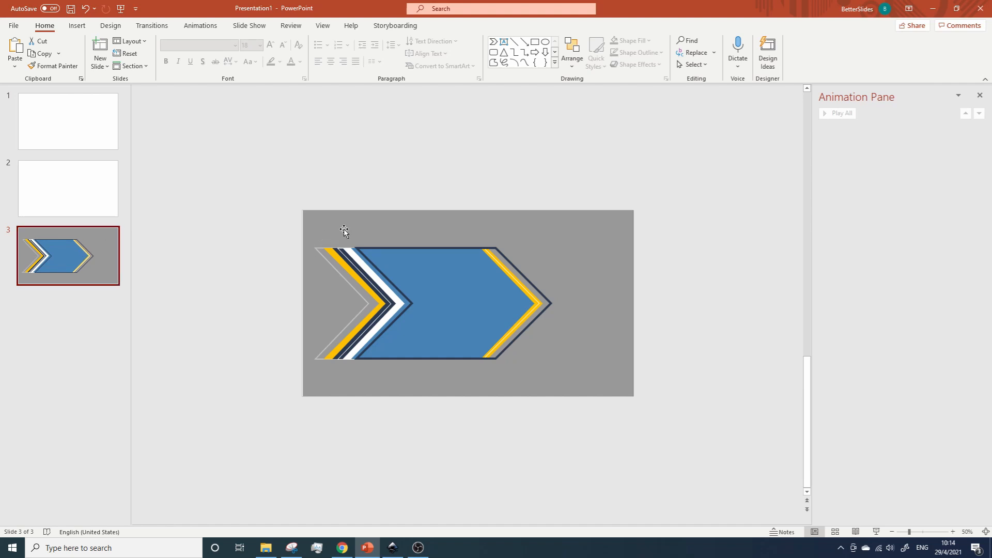
{"action": "left_click", "coordinate": [469, 303]}
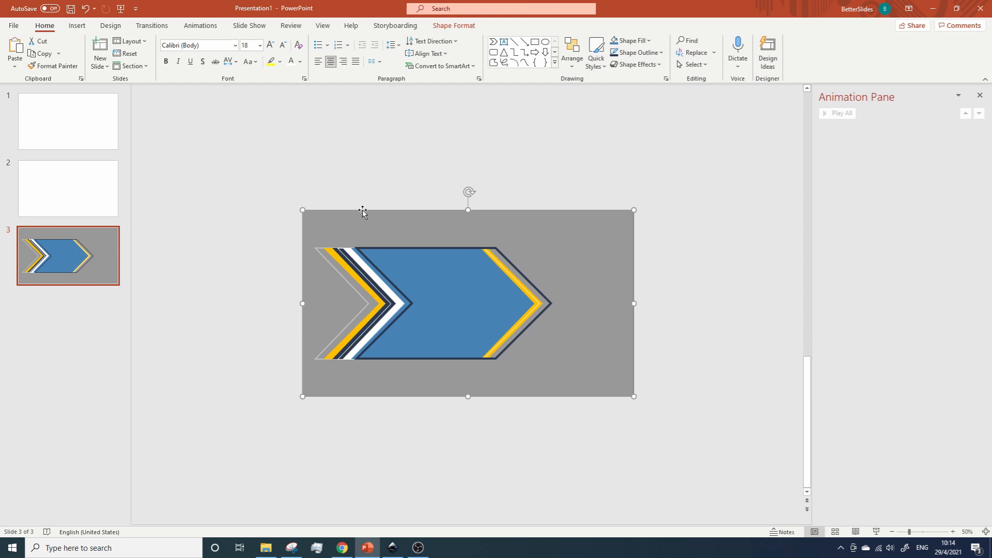
{"action": "mouse_move", "coordinate": [361, 227]}
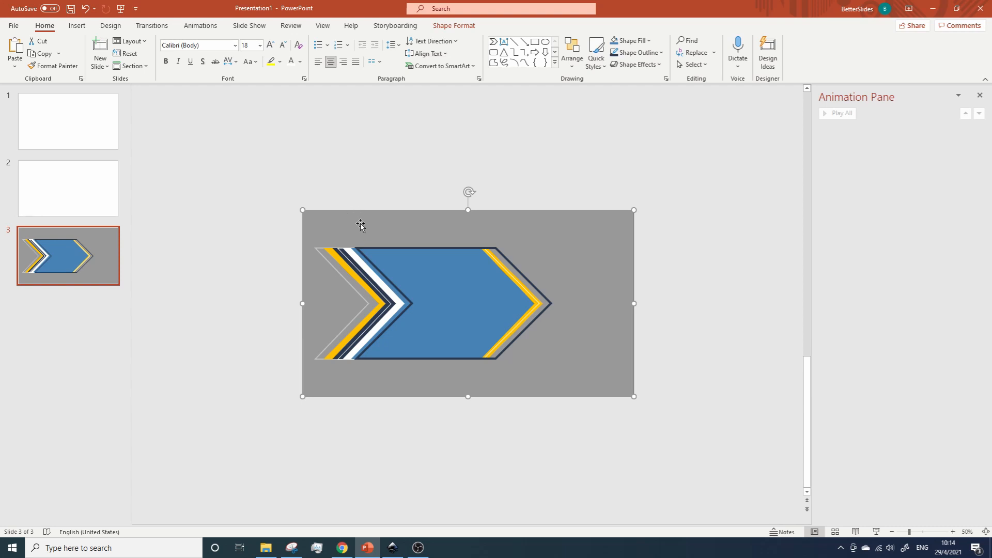
{"action": "mouse_move", "coordinate": [422, 285]}
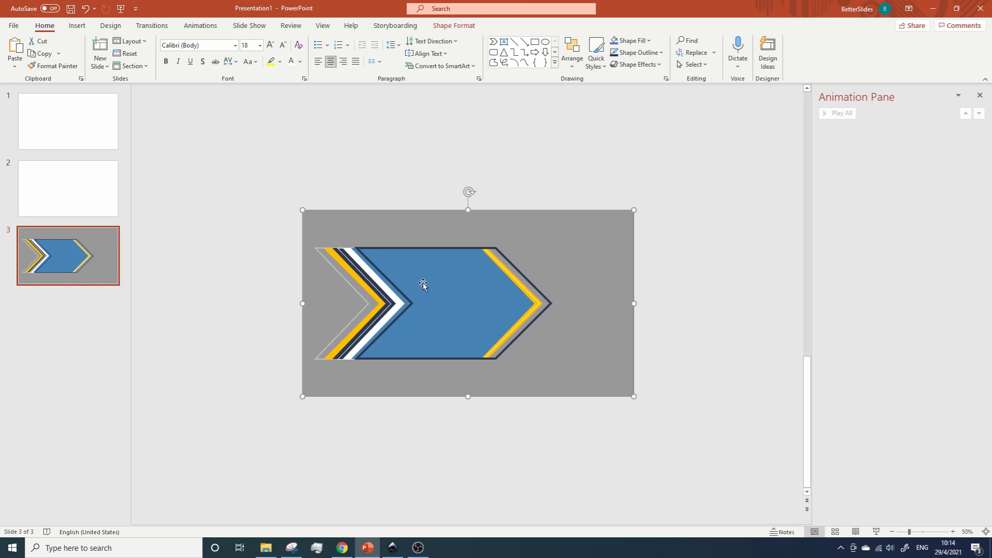
{"action": "left_click", "coordinate": [393, 283]}
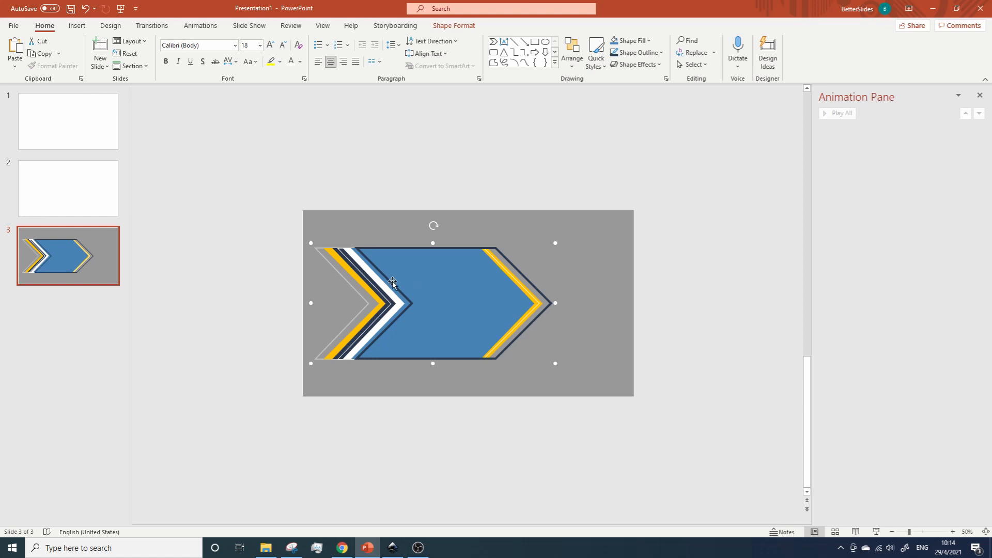
{"action": "mouse_move", "coordinate": [396, 289]}
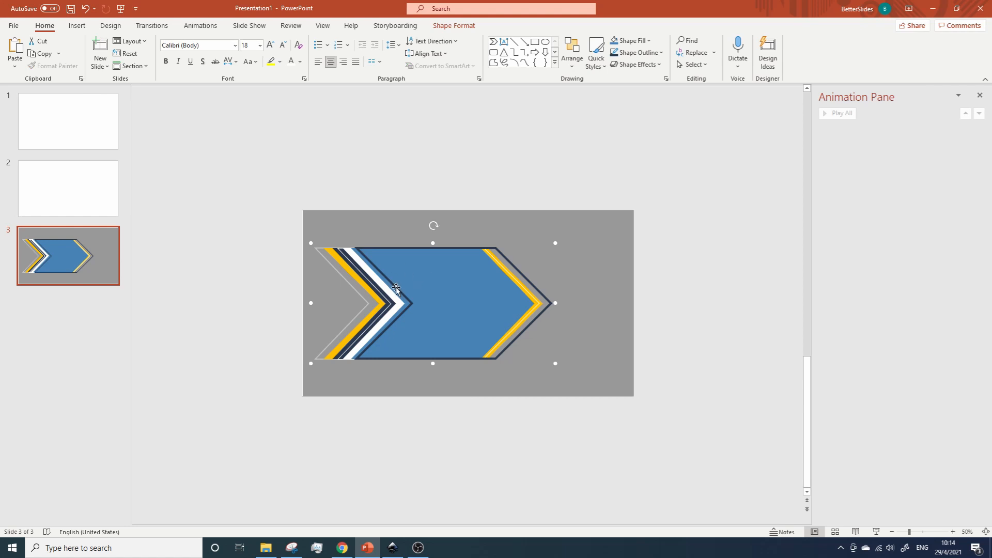
{"action": "mouse_move", "coordinate": [430, 304]}
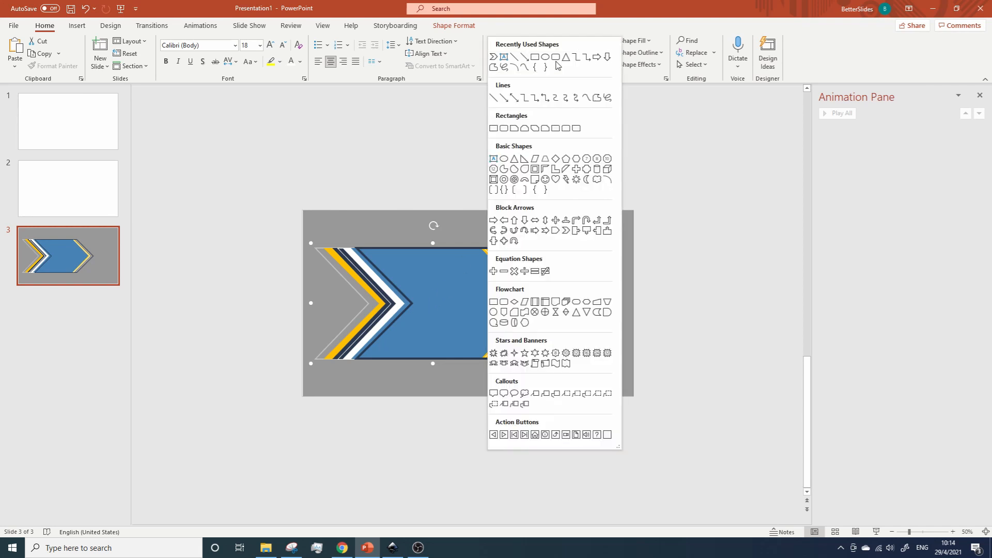
{"action": "mouse_move", "coordinate": [565, 222]}
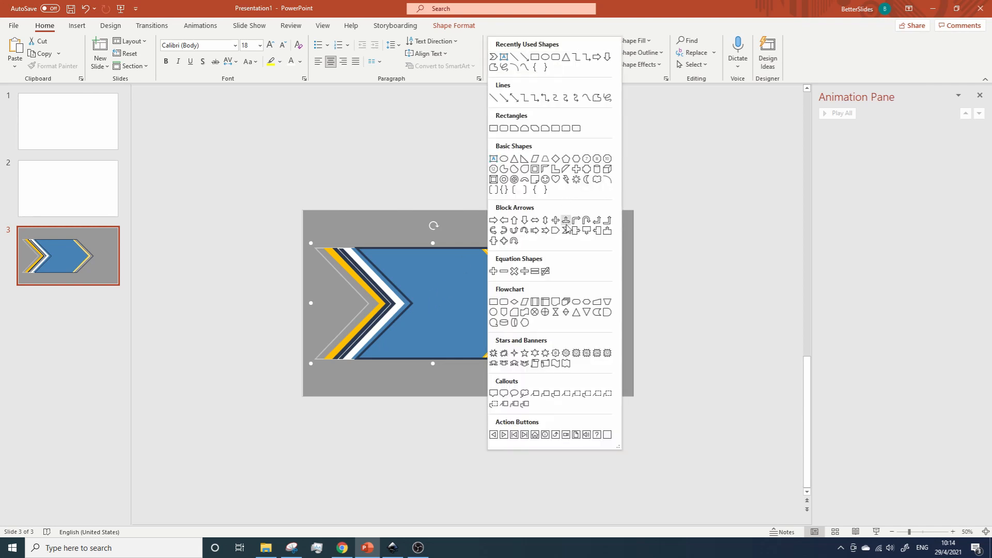
Step: Choose the Chevron shape from the Block Arrows in the Shapes gallery
{"action": "left_click", "coordinate": [565, 221]}
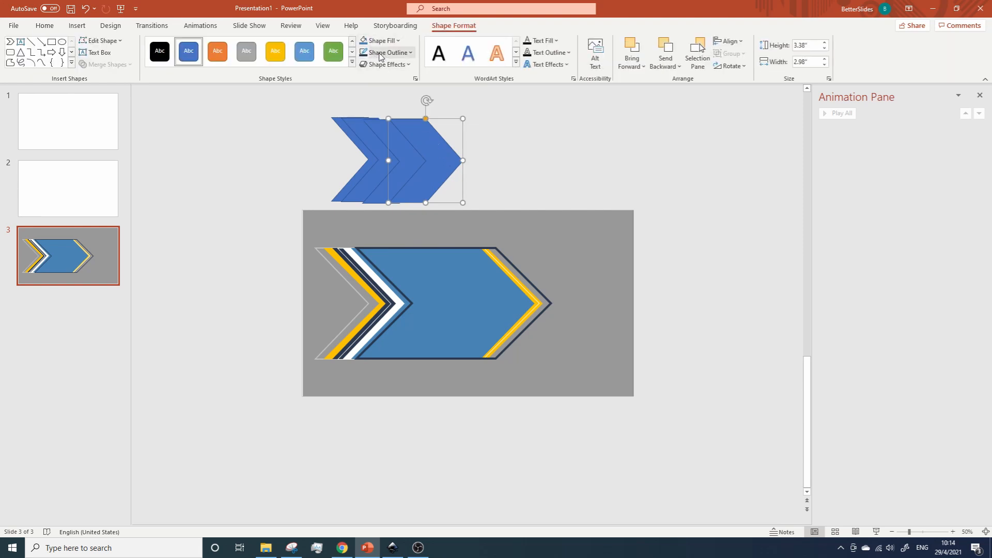
{"action": "mouse_move", "coordinate": [431, 295]}
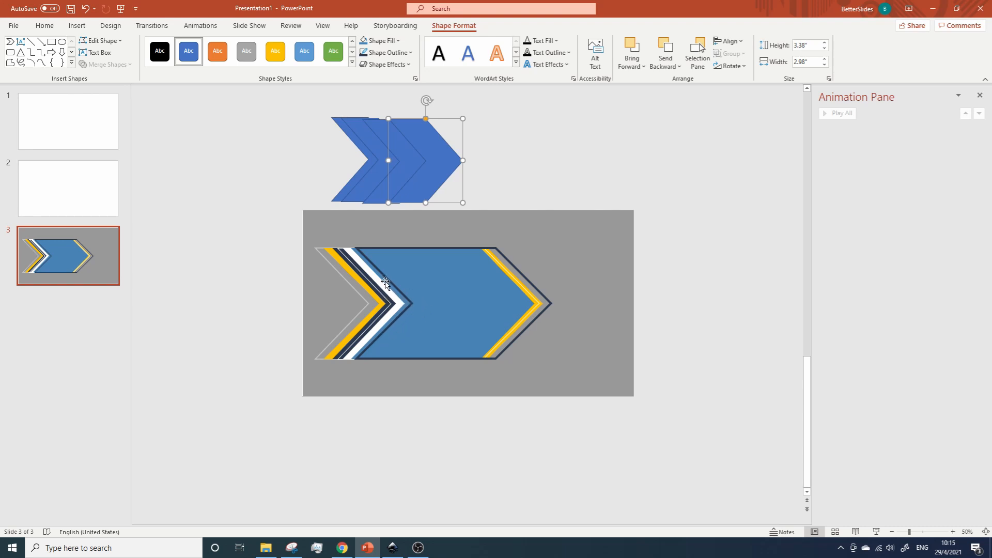
{"action": "mouse_move", "coordinate": [495, 318]}
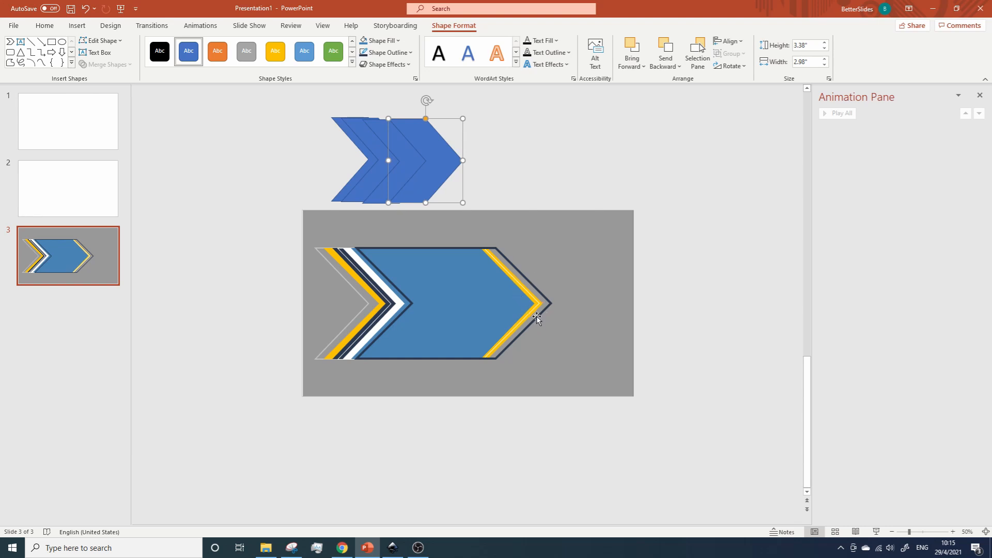
{"action": "mouse_move", "coordinate": [468, 291]}
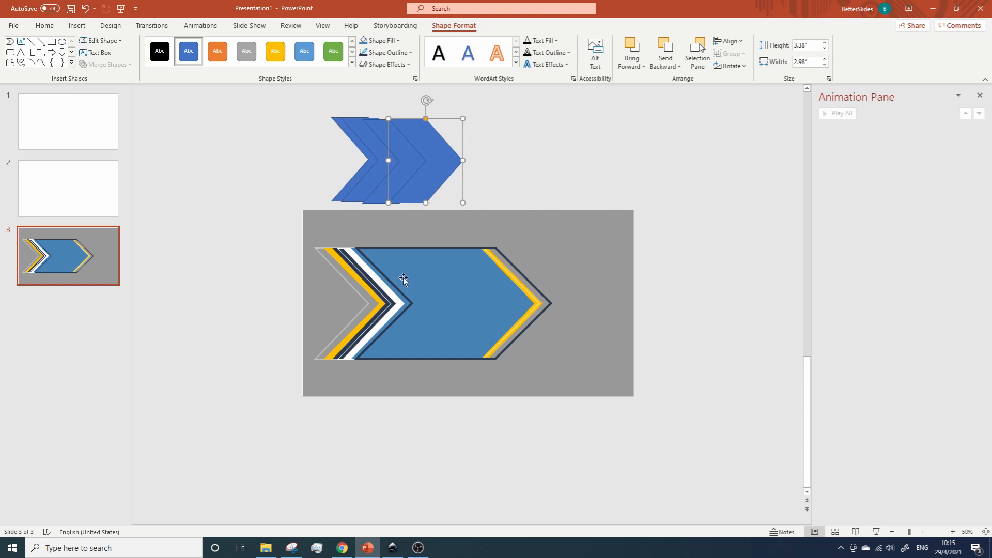
{"action": "mouse_move", "coordinate": [399, 242]}
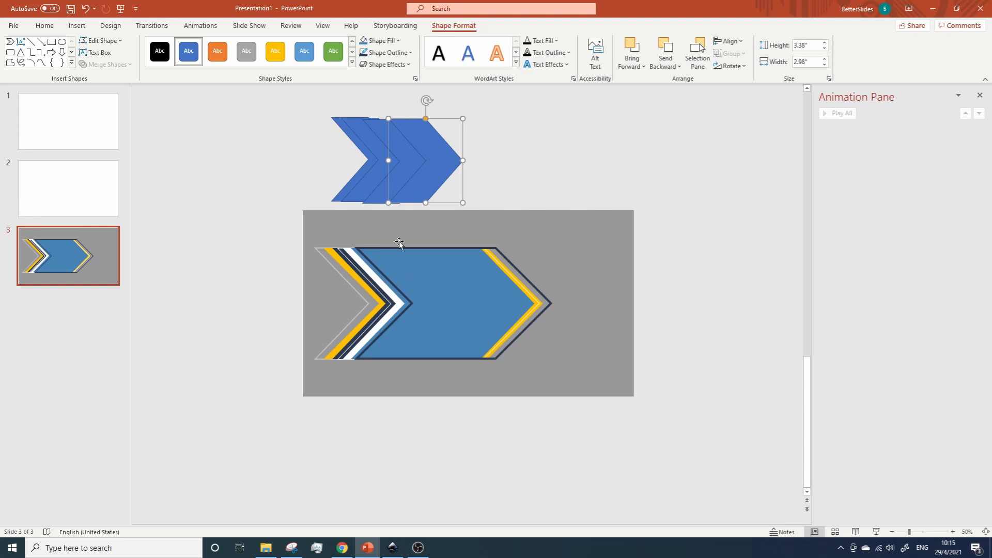
Step: Select the extra blue chevron copies and delete them from slide 3's canvas
{"action": "right_click", "coordinate": [425, 160]}
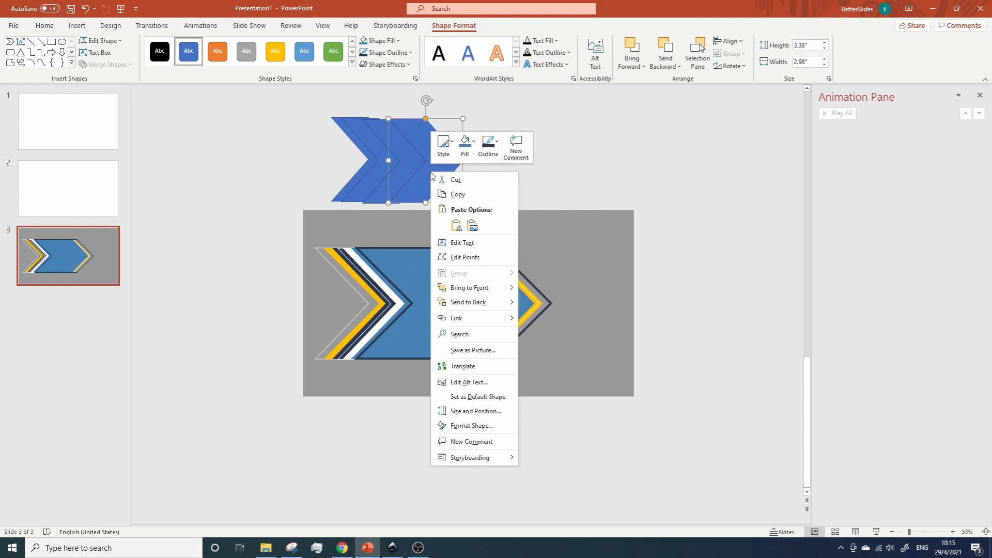
{"action": "mouse_move", "coordinate": [468, 302]}
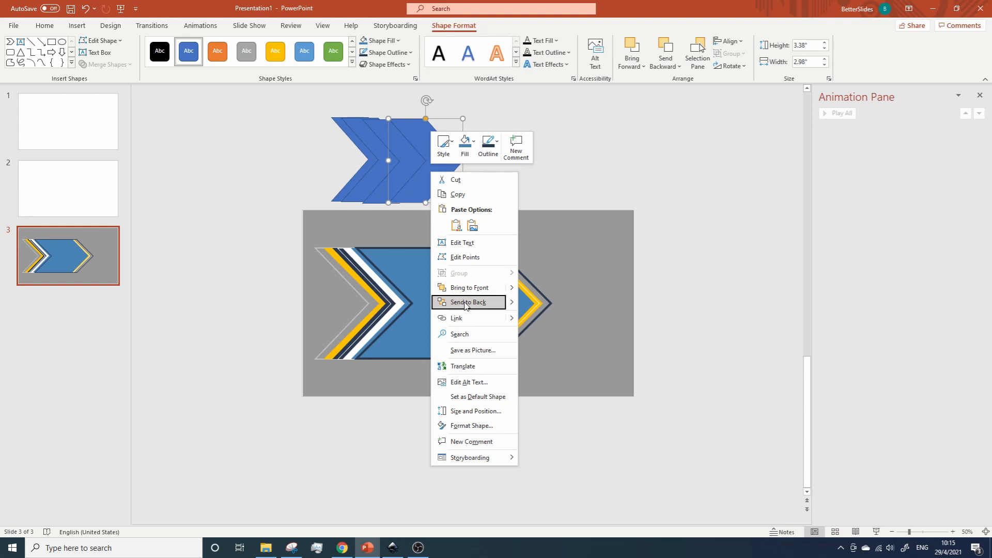
{"action": "left_click", "coordinate": [468, 302]}
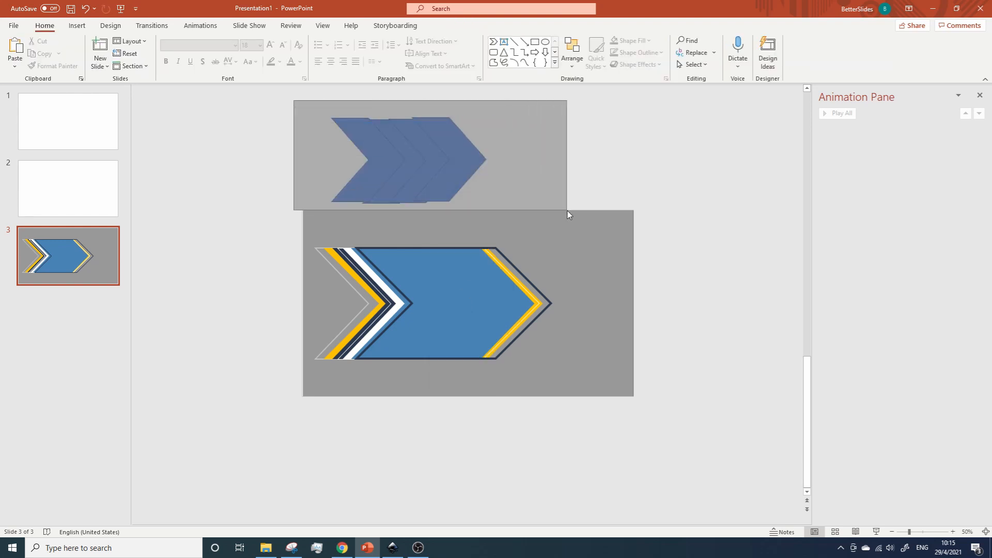
{"action": "key", "text": "delete"}
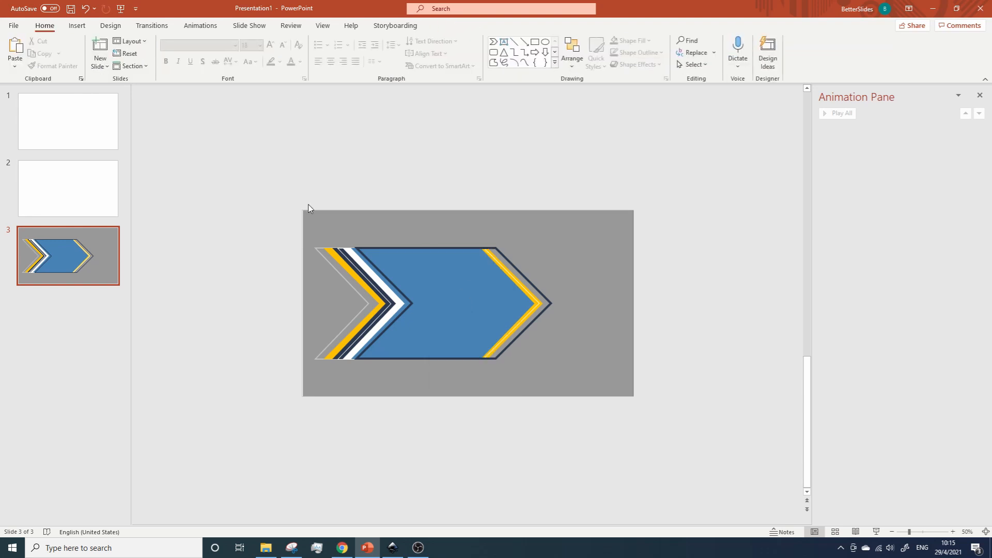
Step: Switch slide 1's background to Picture or texture fill and start inserting an image
{"action": "left_click", "coordinate": [69, 121]}
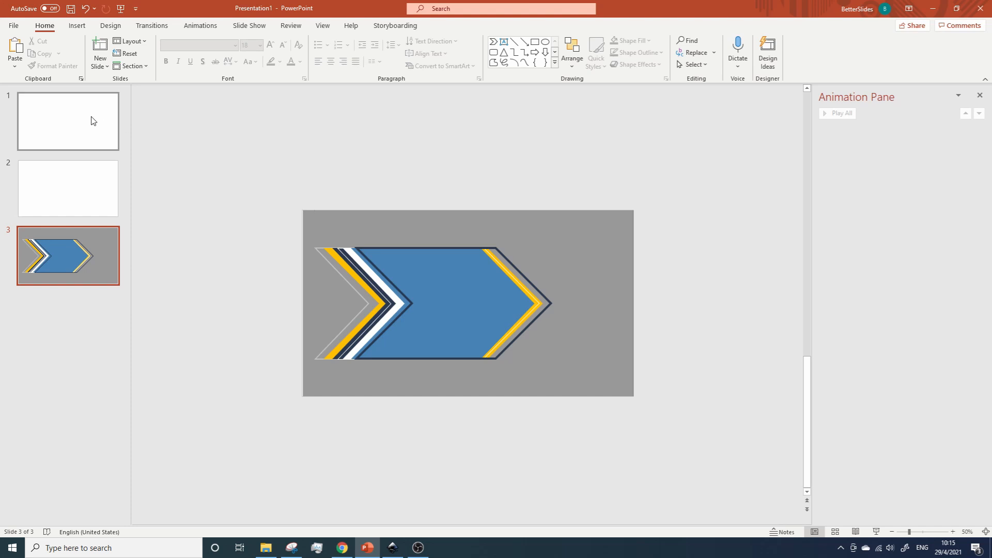
{"action": "left_click", "coordinate": [68, 121]}
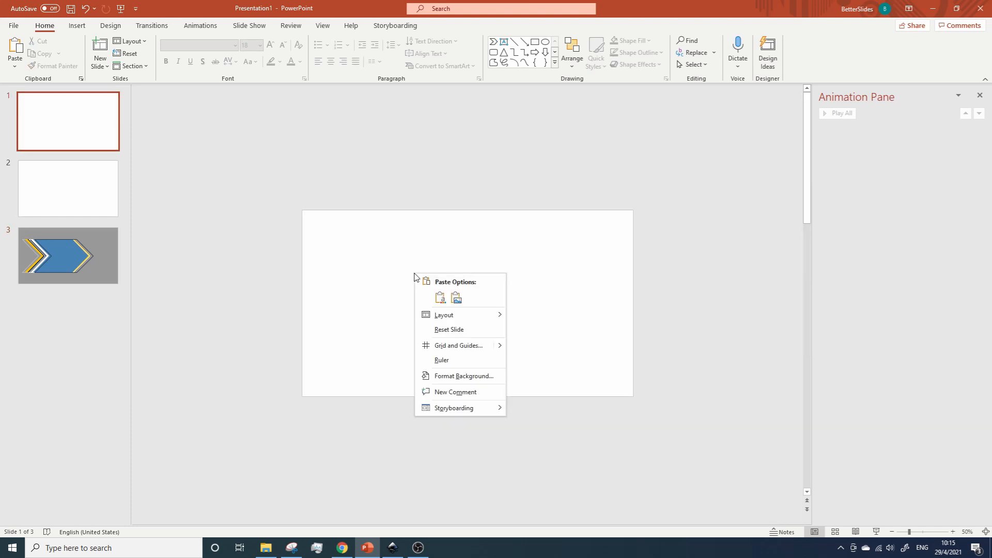
{"action": "mouse_move", "coordinate": [461, 376]}
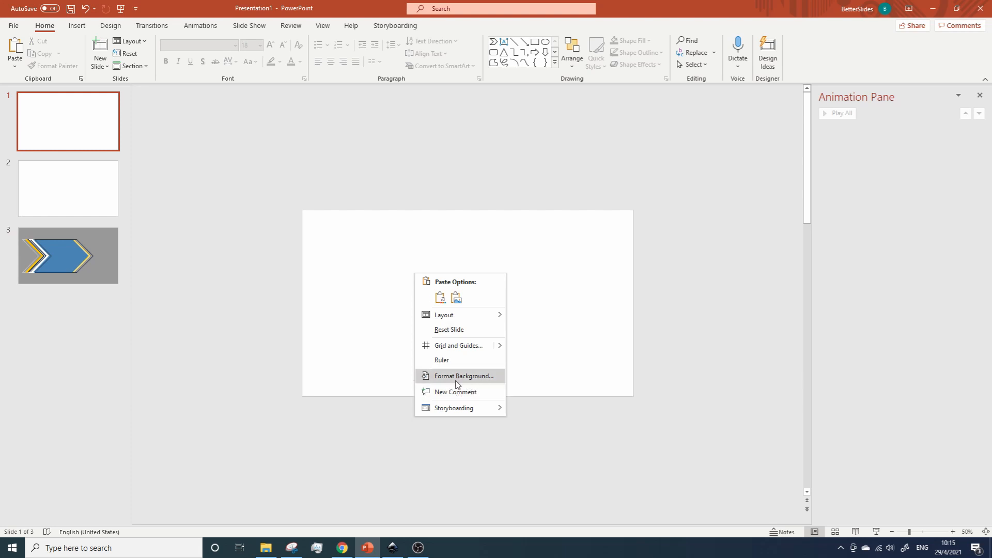
{"action": "left_click", "coordinate": [461, 377]}
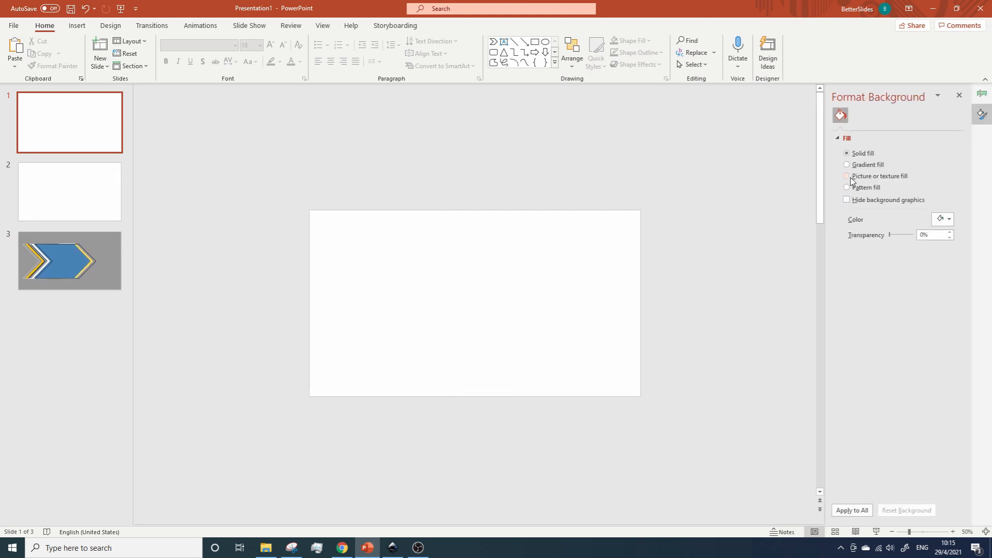
{"action": "left_click", "coordinate": [847, 176]}
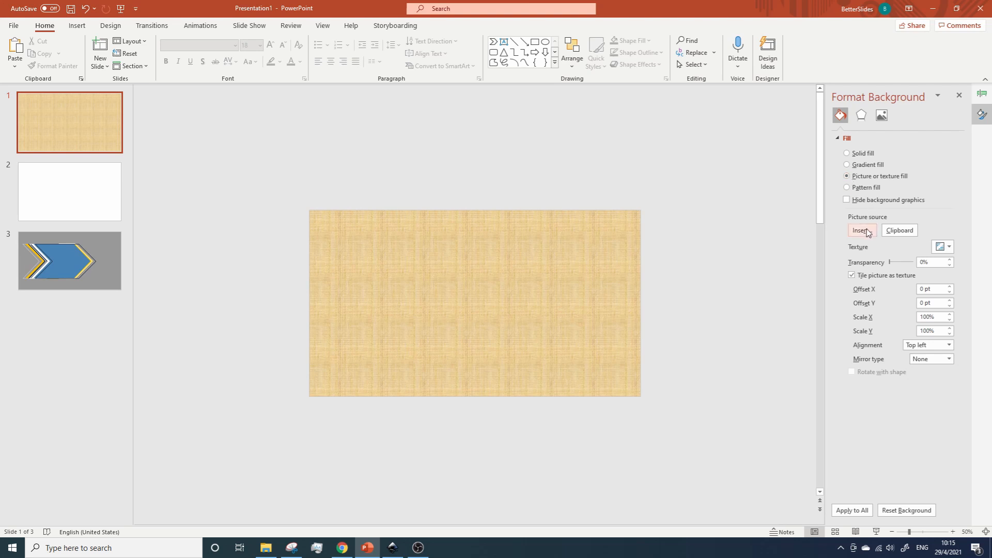
{"action": "left_click", "coordinate": [861, 230]}
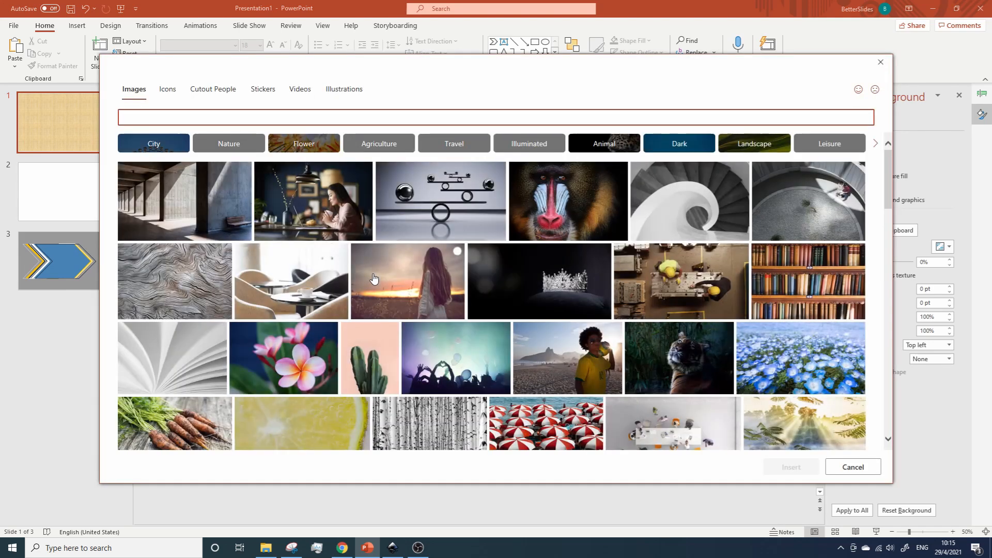
Step: Search stock images for 'mountain' and choose the misty sunset mountain photo for slide 1
{"action": "type", "text": "mount"}
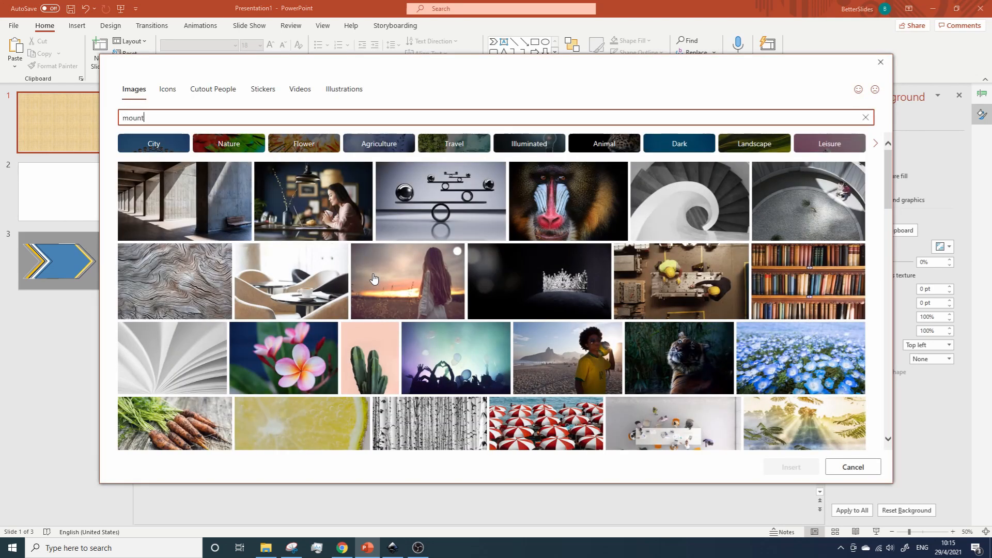
{"action": "type", "text": "ain"}
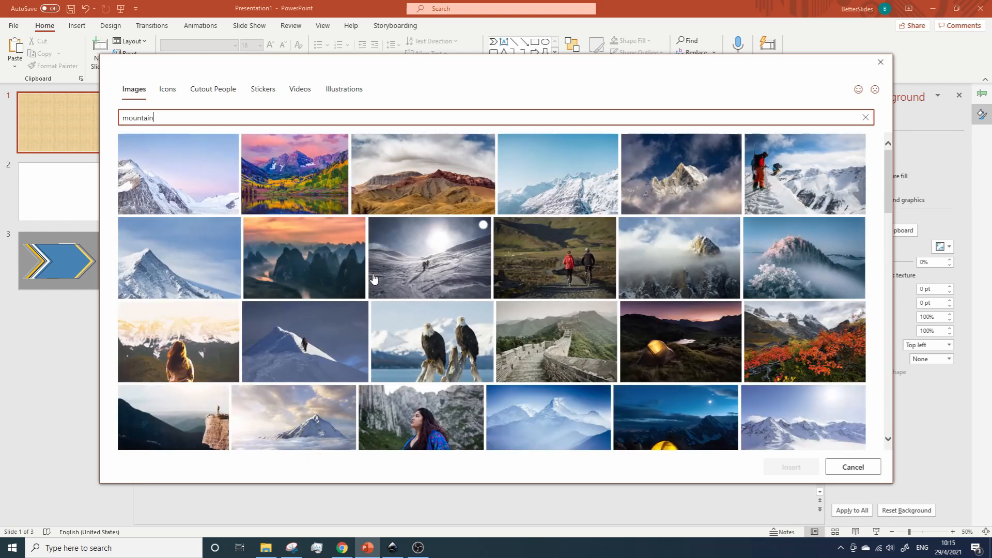
{"action": "mouse_move", "coordinate": [501, 292]}
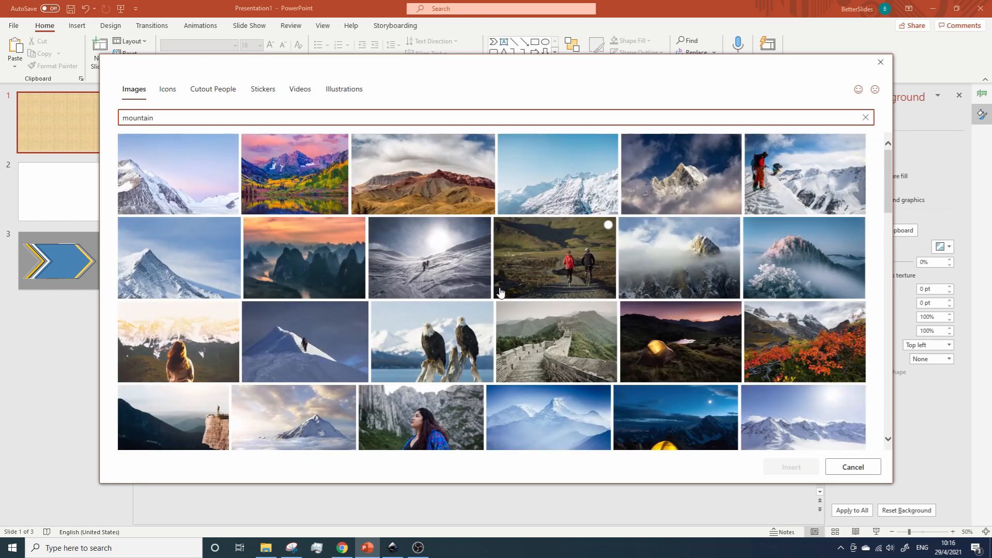
{"action": "scroll", "scroll_direction": "down", "scroll_amount": 3}
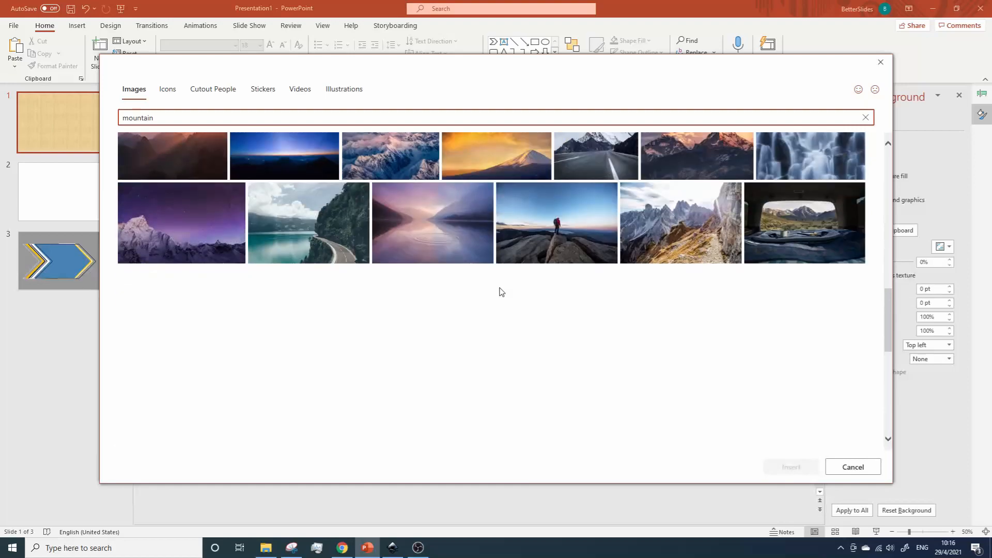
{"action": "scroll", "scroll_direction": "down", "scroll_amount": 3}
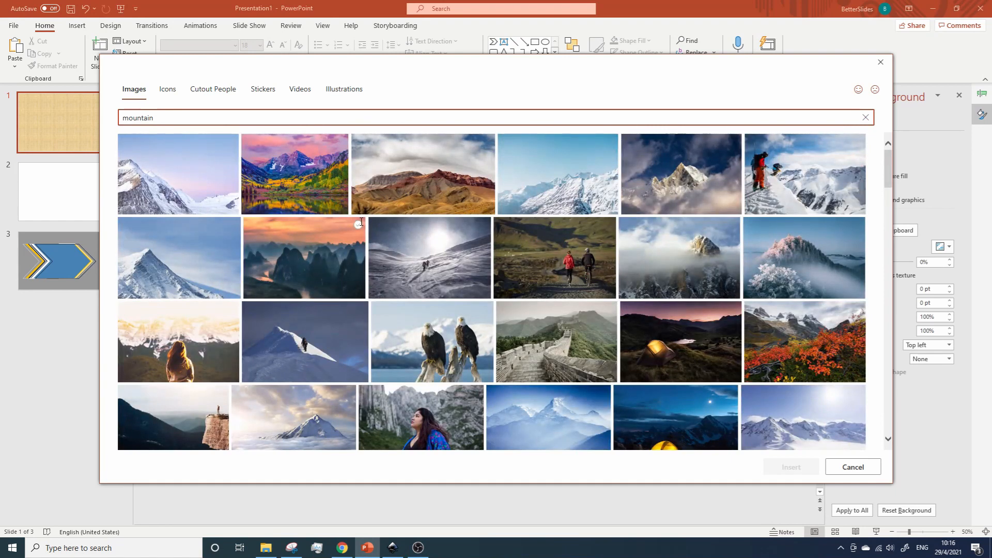
{"action": "left_click", "coordinate": [304, 258]}
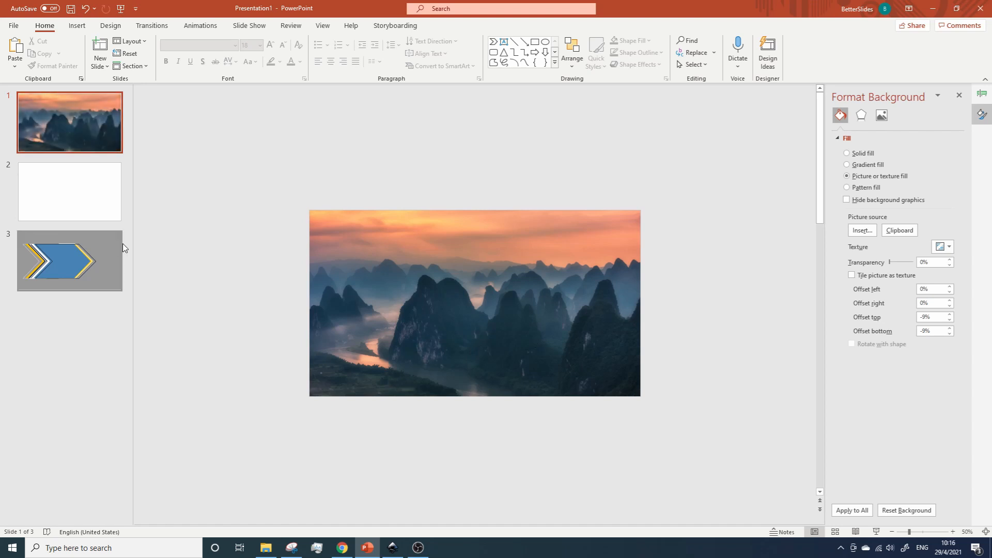
Step: Switch slide 2's background to a picture fill from Stock Images
{"action": "right_click", "coordinate": [408, 267]}
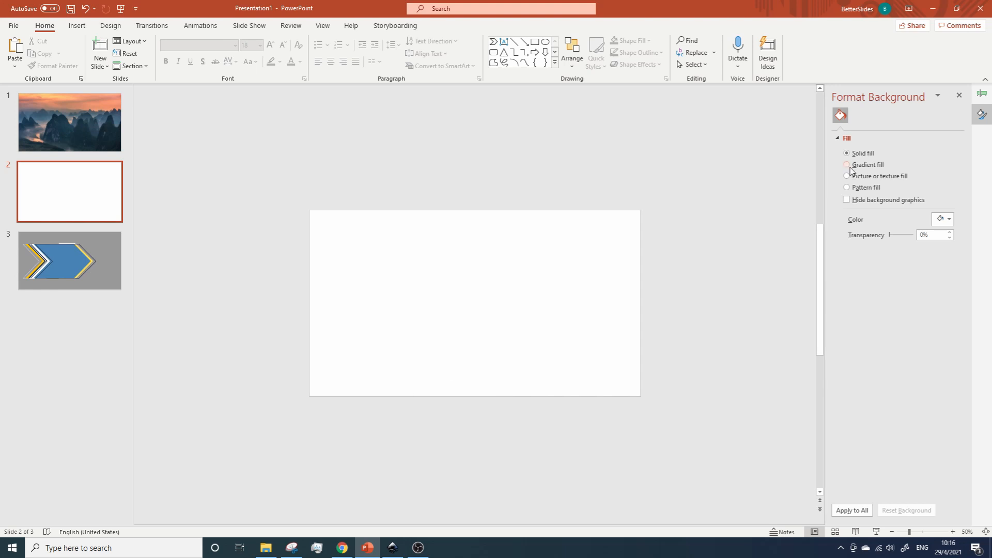
{"action": "left_click", "coordinate": [848, 175]}
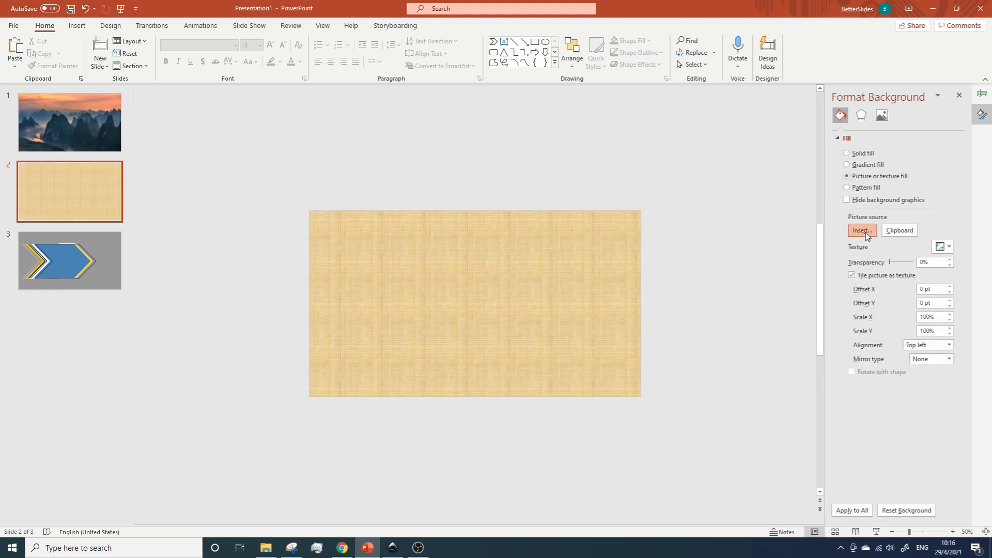
{"action": "left_click", "coordinate": [862, 230]}
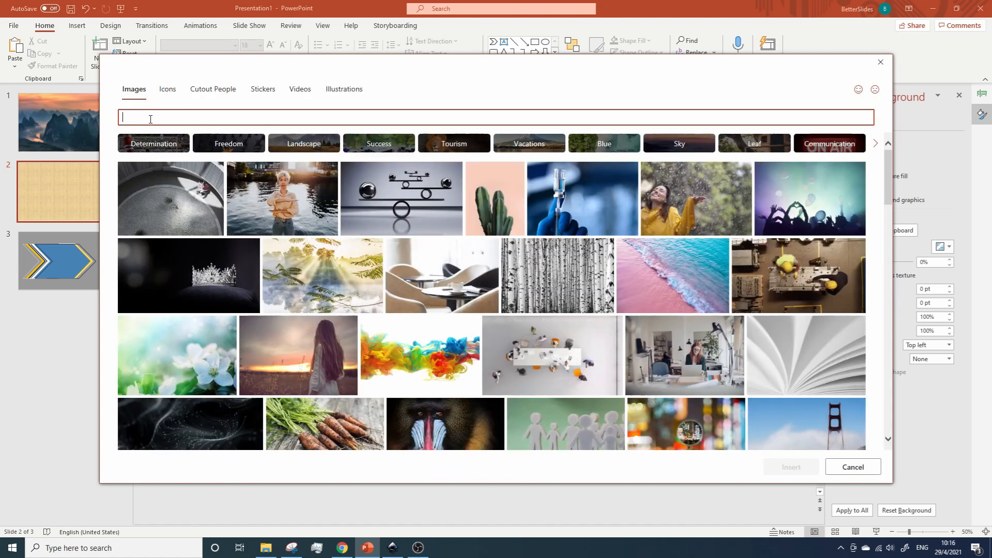
Step: Search 'mountain' and insert the snowy mountain lake reflection photo as slide 2's background
{"action": "type", "text": "mountain"}
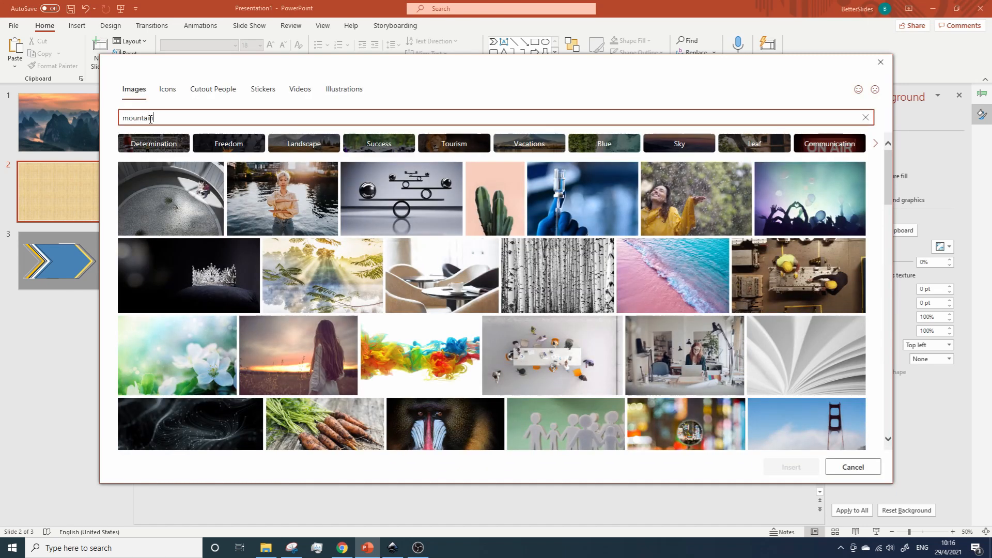
{"action": "key", "text": "Return"}
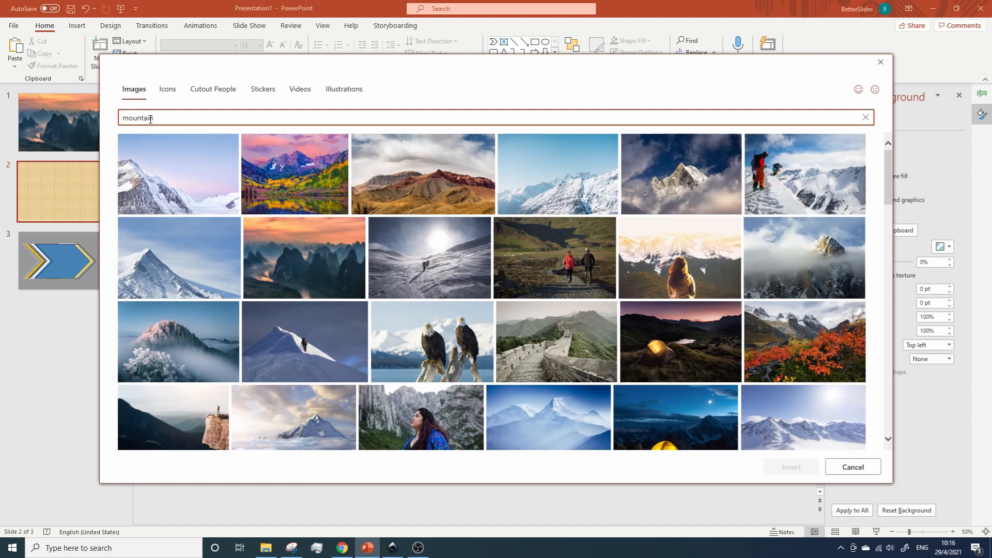
{"action": "scroll", "scroll_direction": "down", "scroll_amount": 3}
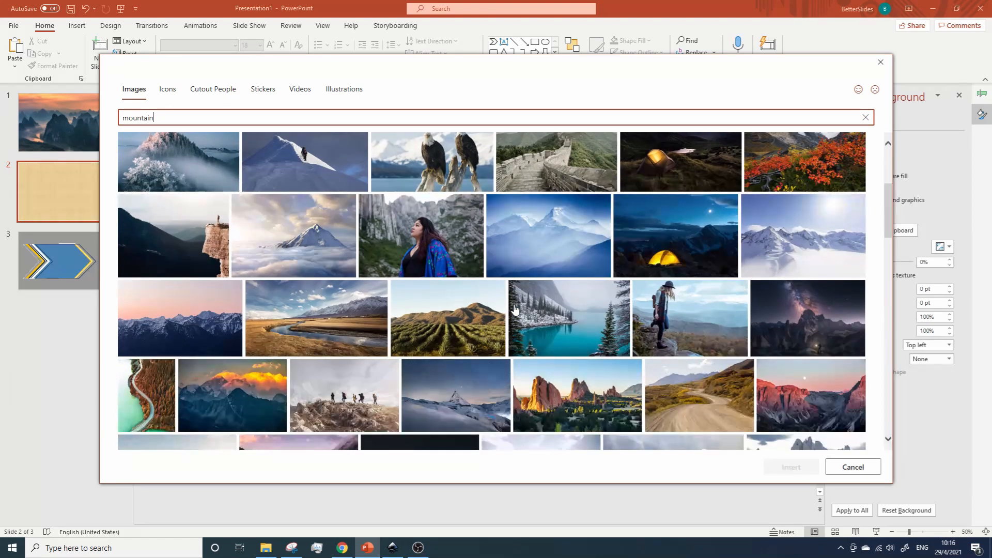
{"action": "scroll", "scroll_direction": "down", "scroll_amount": 3}
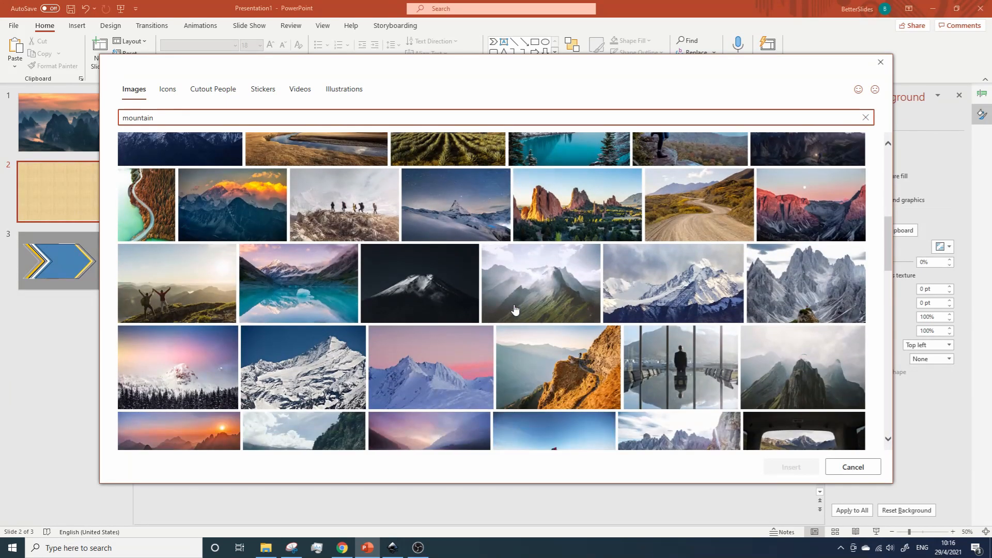
{"action": "mouse_move", "coordinate": [367, 286]}
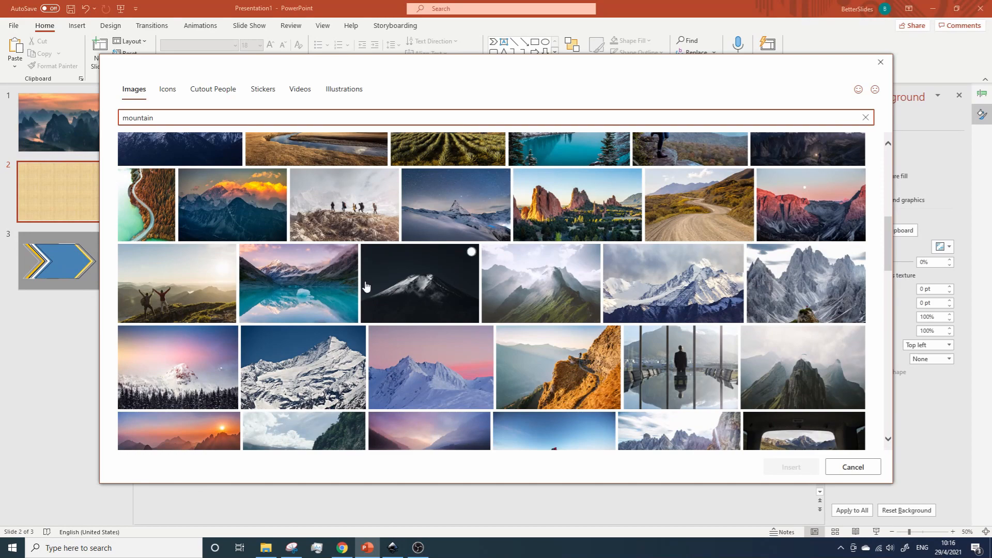
{"action": "left_click", "coordinate": [298, 283]}
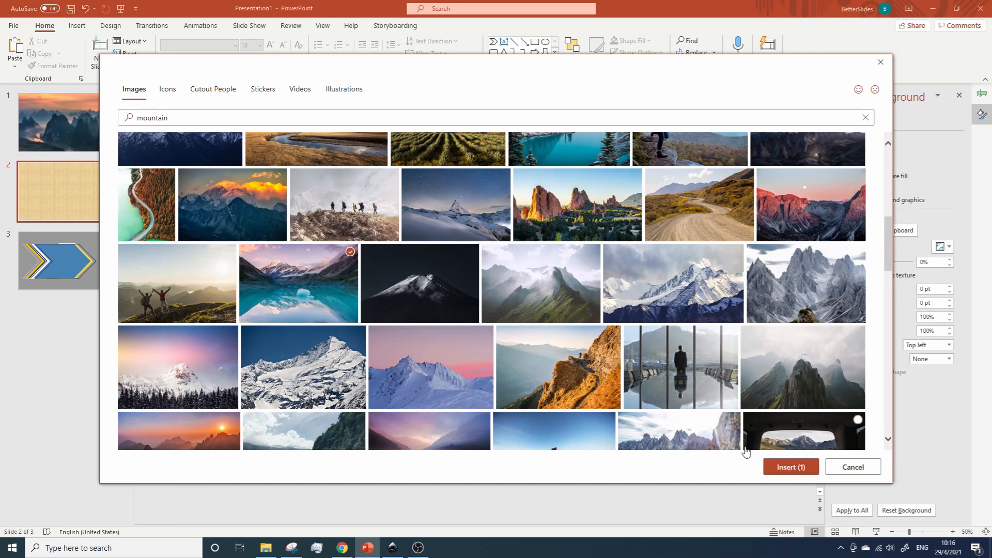
{"action": "left_click", "coordinate": [791, 467]}
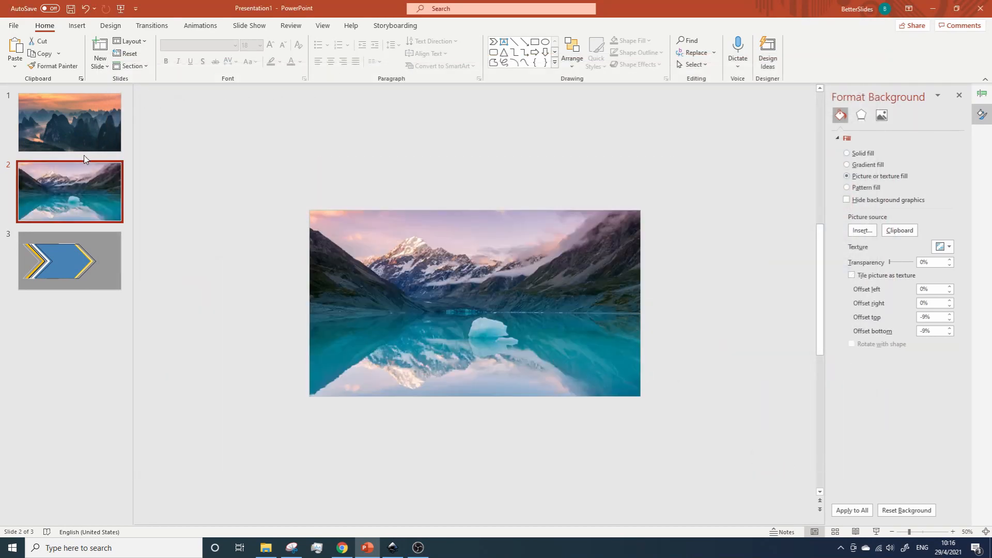
Step: Paste the COMPANY NAME logo onto the centre of slide 1, then return to slide 3
{"action": "left_click", "coordinate": [69, 122]}
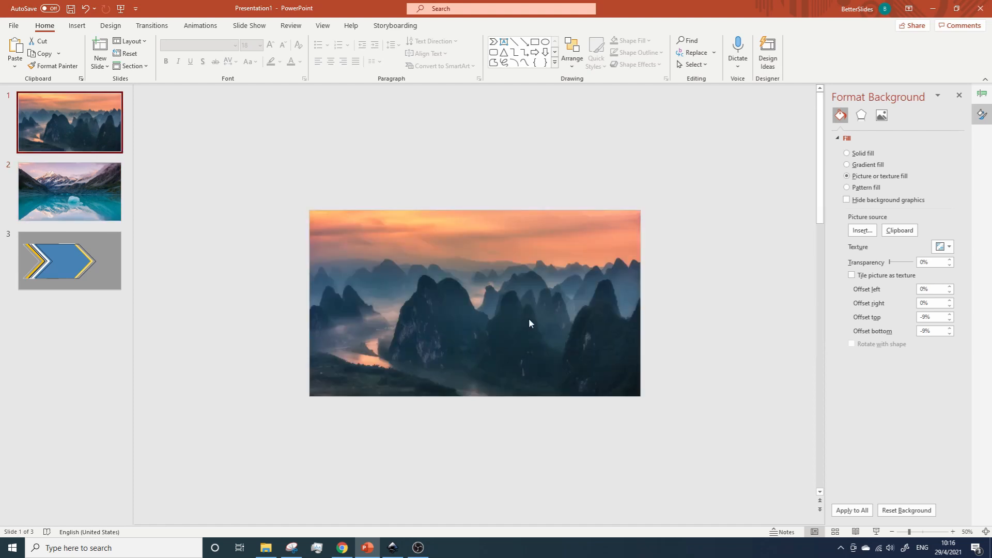
{"action": "mouse_move", "coordinate": [451, 300]}
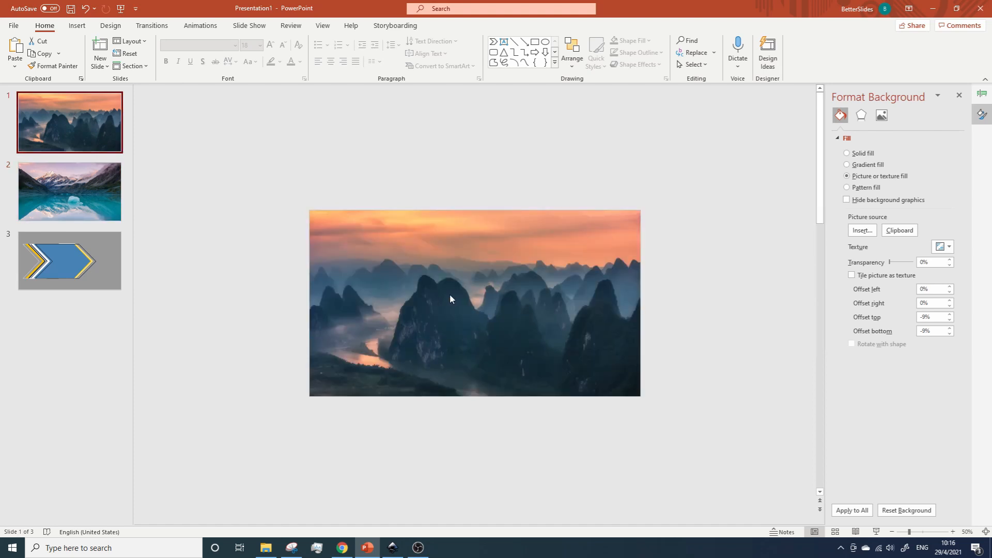
{"action": "mouse_move", "coordinate": [475, 239]}
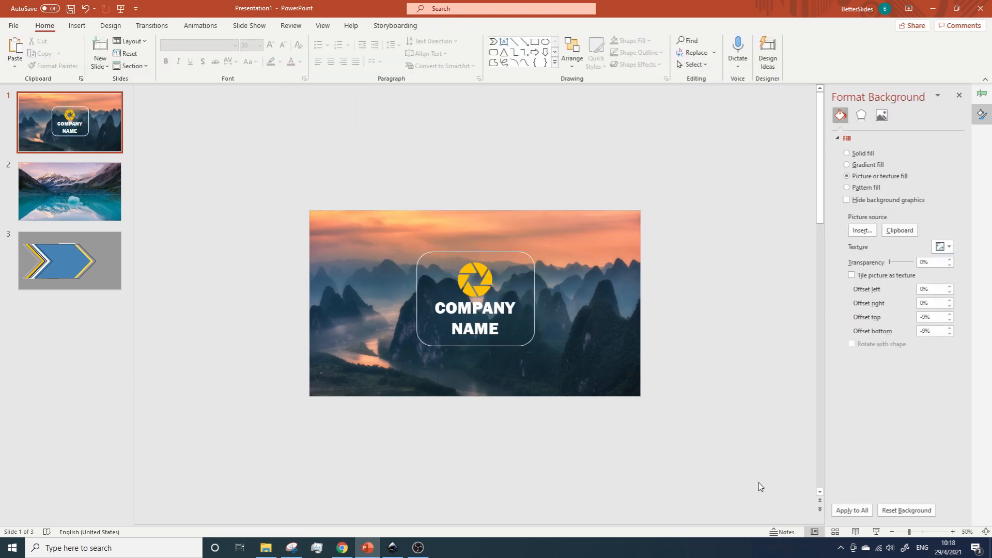
{"action": "mouse_move", "coordinate": [361, 322]}
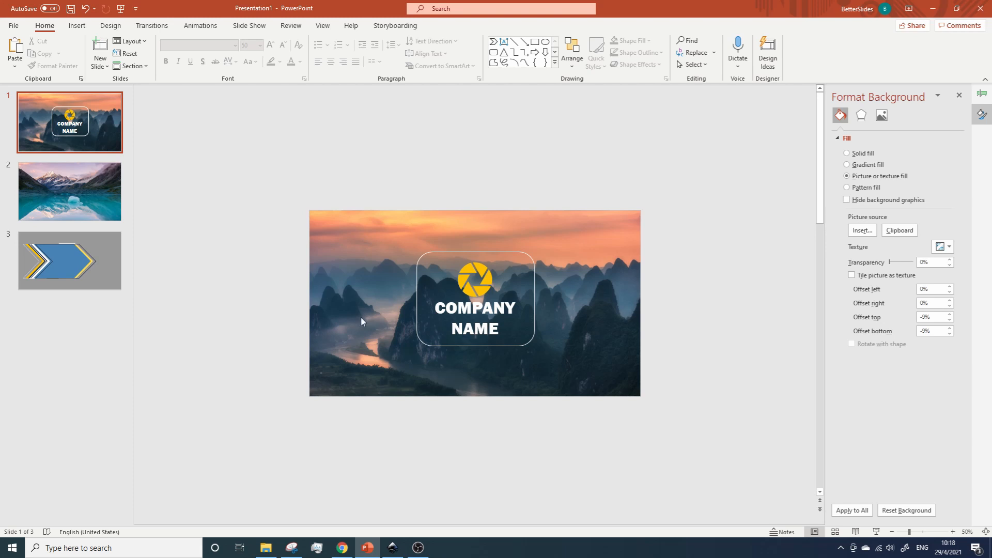
{"action": "left_click", "coordinate": [69, 260]}
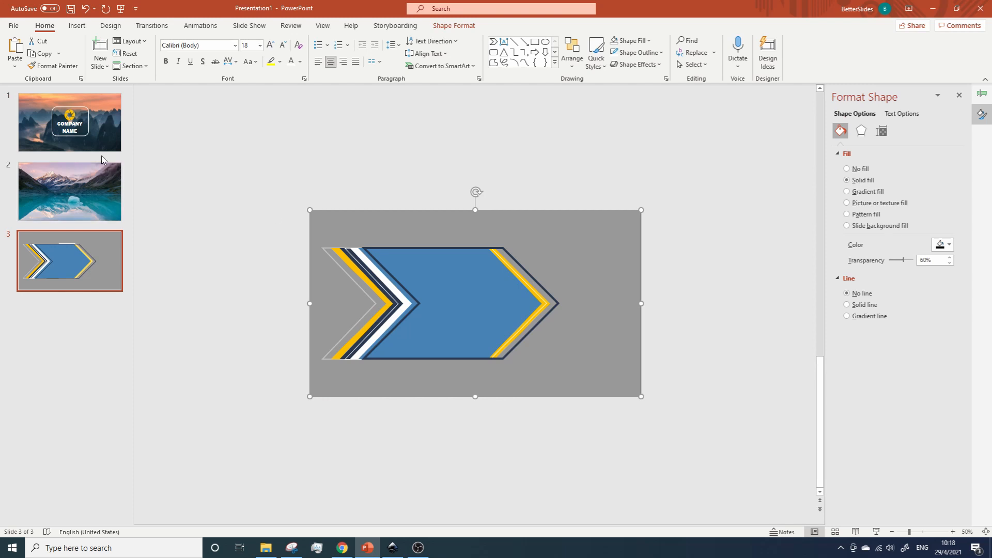
Step: Paste slide 3's translucent grey rectangle onto slide 1 and send it behind the logo
{"action": "left_click", "coordinate": [69, 122]}
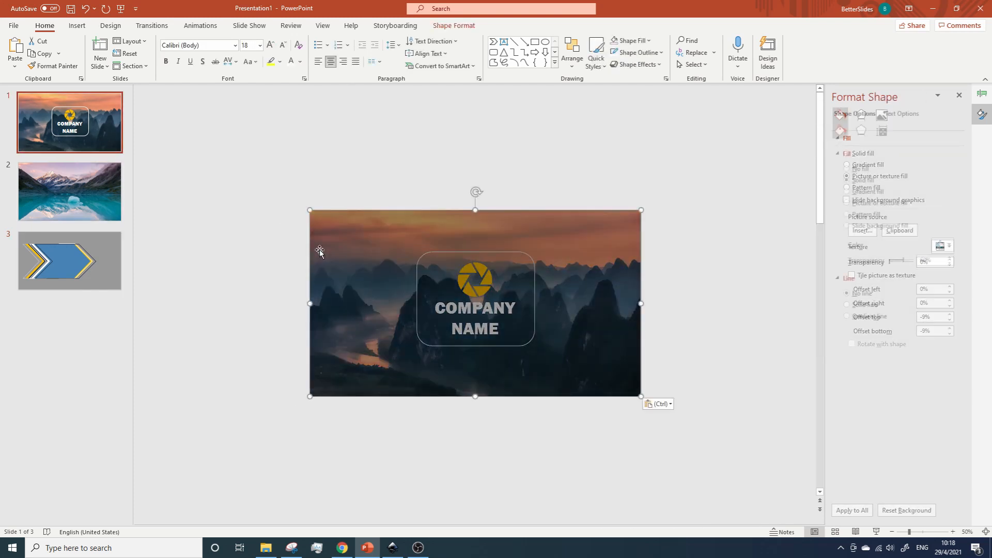
{"action": "right_click", "coordinate": [320, 252]}
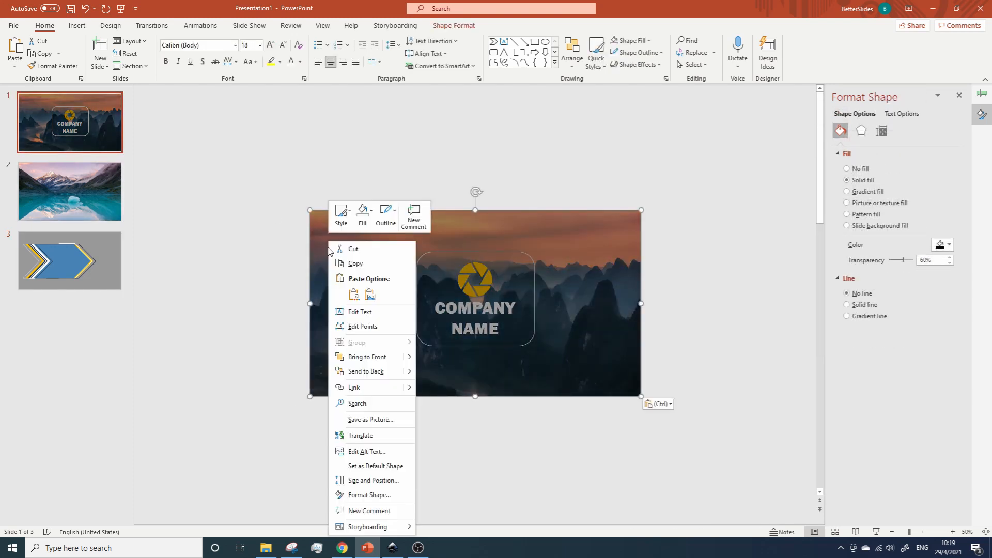
{"action": "left_click", "coordinate": [358, 371]}
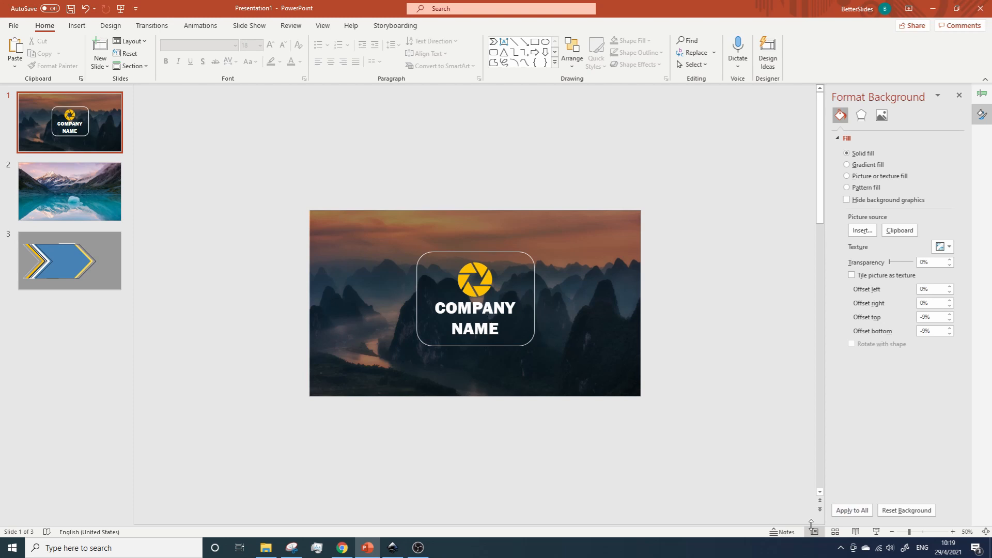
{"action": "left_click", "coordinate": [847, 176]}
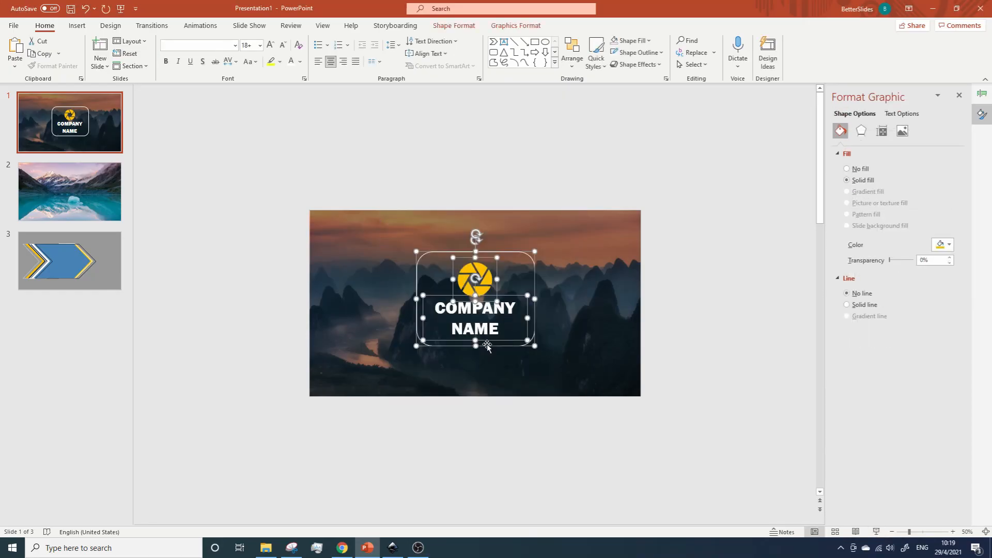
Step: Group the logo parts, align the group to slide centre, then move to slide 2
{"action": "right_click", "coordinate": [487, 348]}
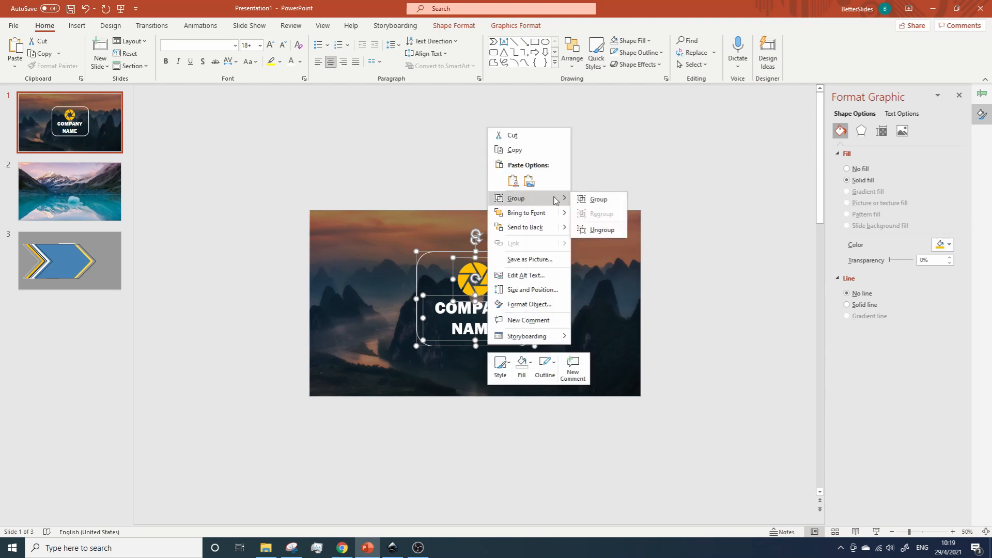
{"action": "left_click", "coordinate": [596, 198]}
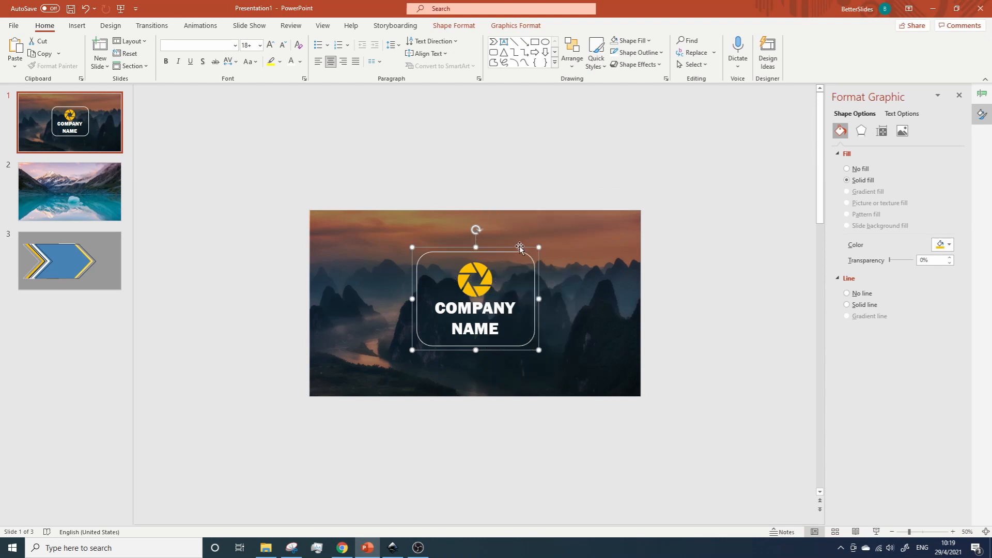
{"action": "left_click", "coordinate": [570, 51]}
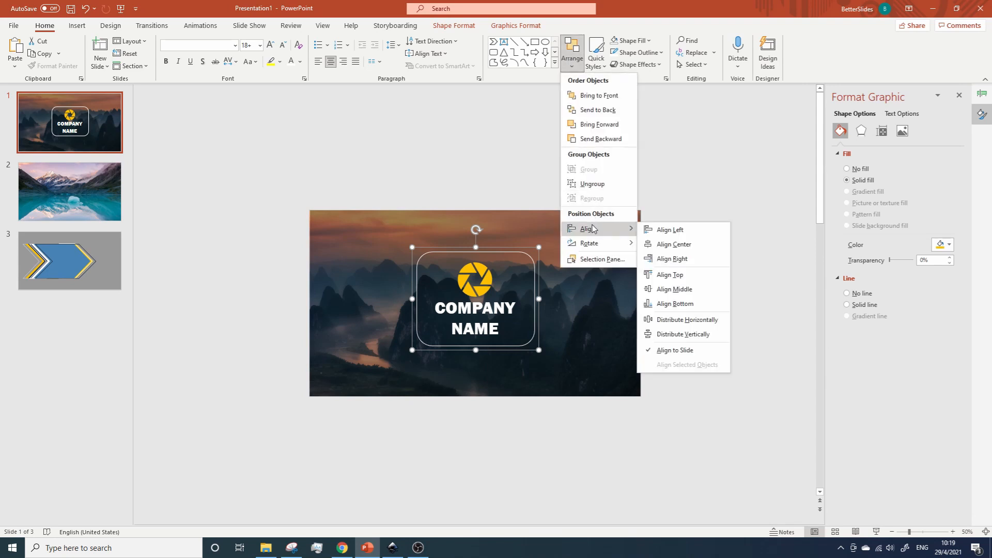
{"action": "left_click", "coordinate": [748, 314]}
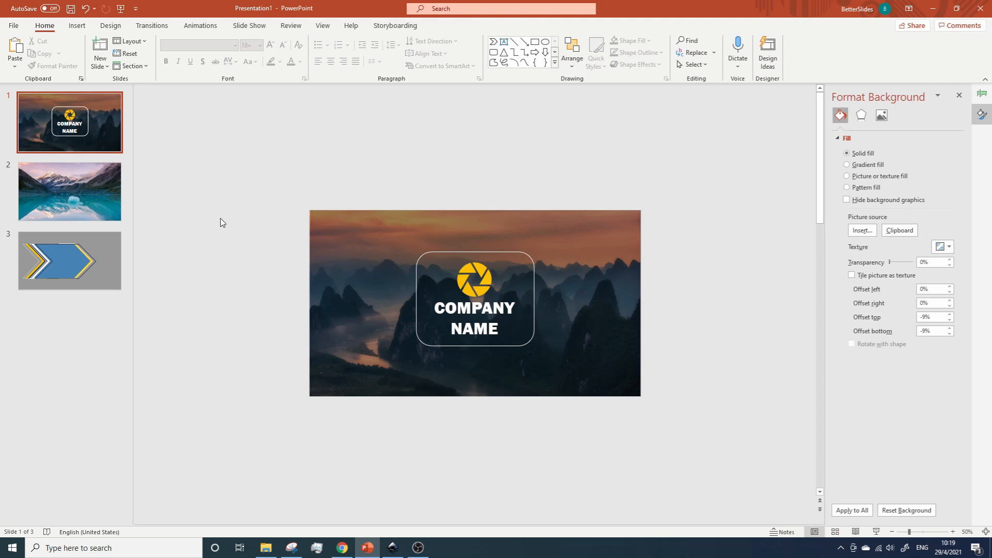
{"action": "left_click", "coordinate": [69, 191]}
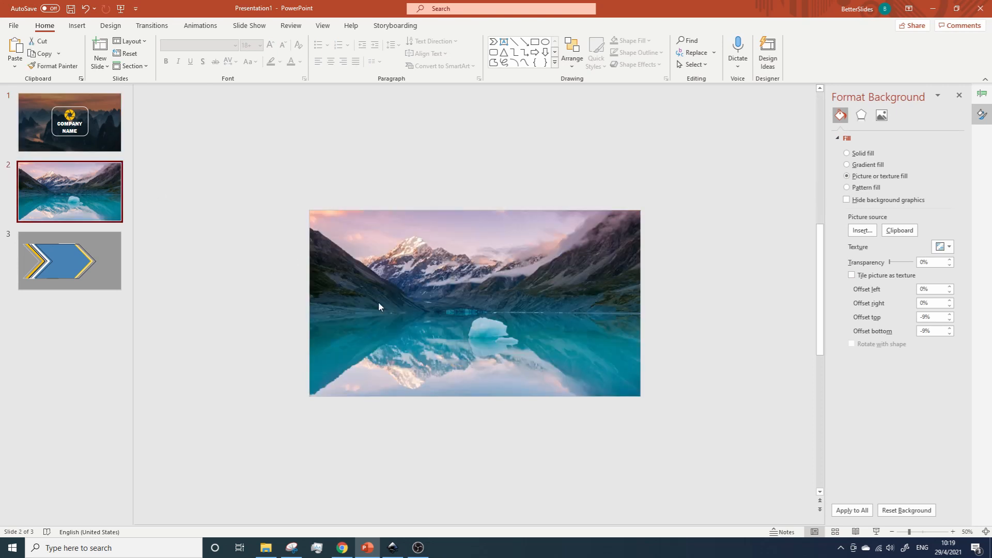
{"action": "mouse_move", "coordinate": [490, 110]}
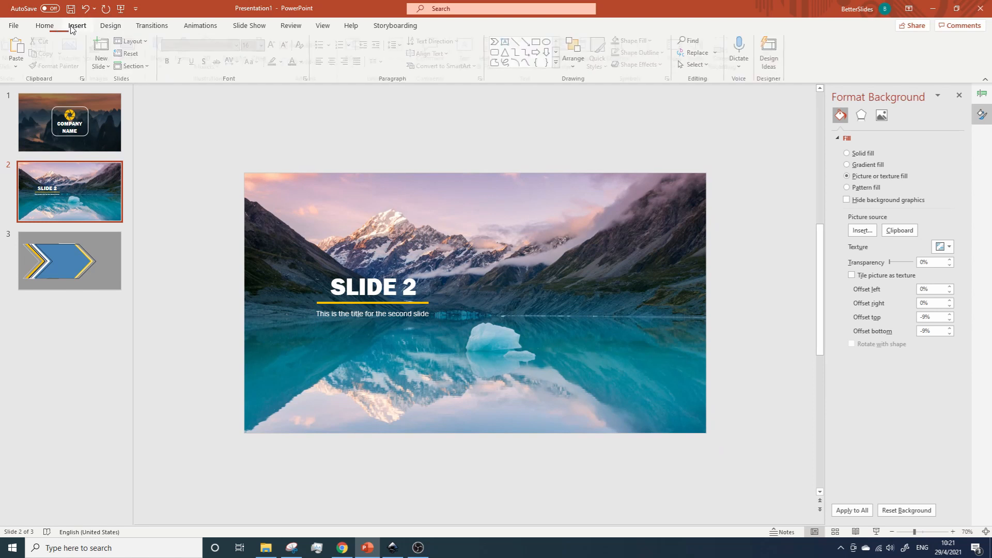
Step: Check the darkened backgrounds across slides 1-3 and return to slide 3's chevron
{"action": "left_click", "coordinate": [77, 25]}
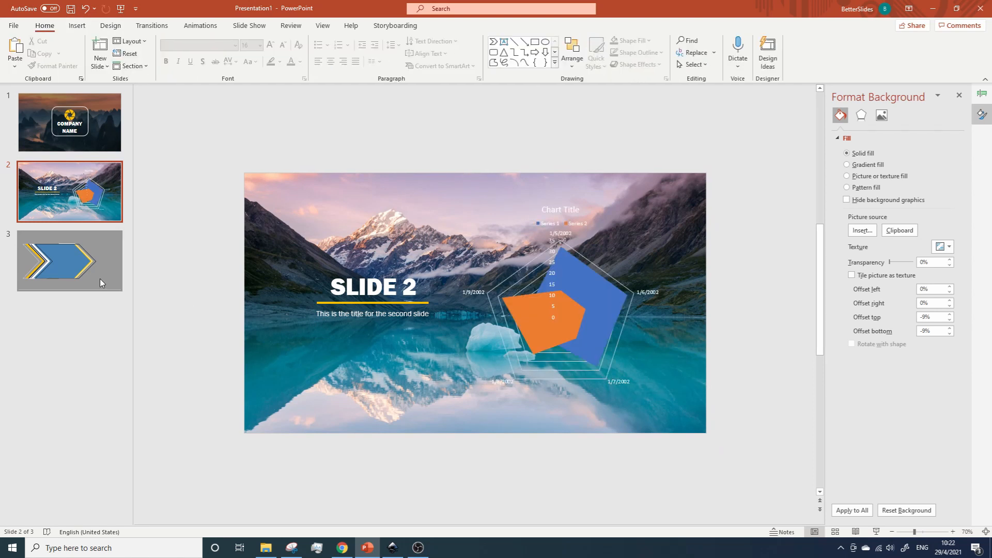
{"action": "left_click", "coordinate": [69, 262]}
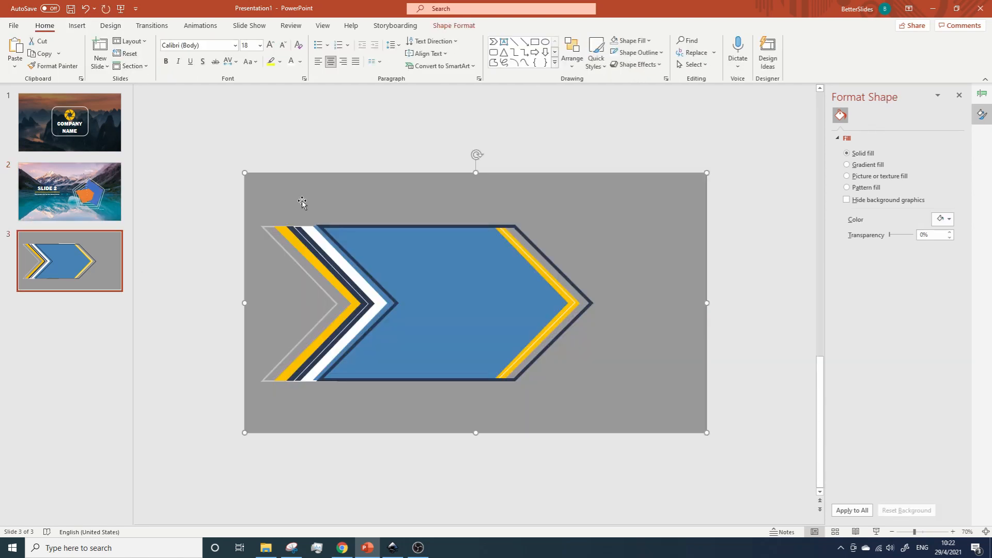
{"action": "left_click", "coordinate": [69, 191]}
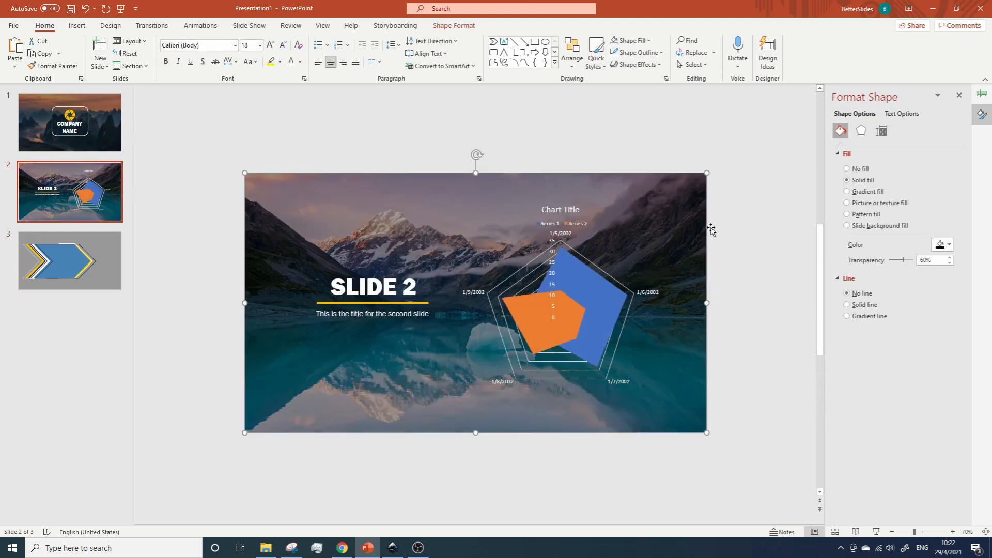
{"action": "left_click", "coordinate": [203, 214]}
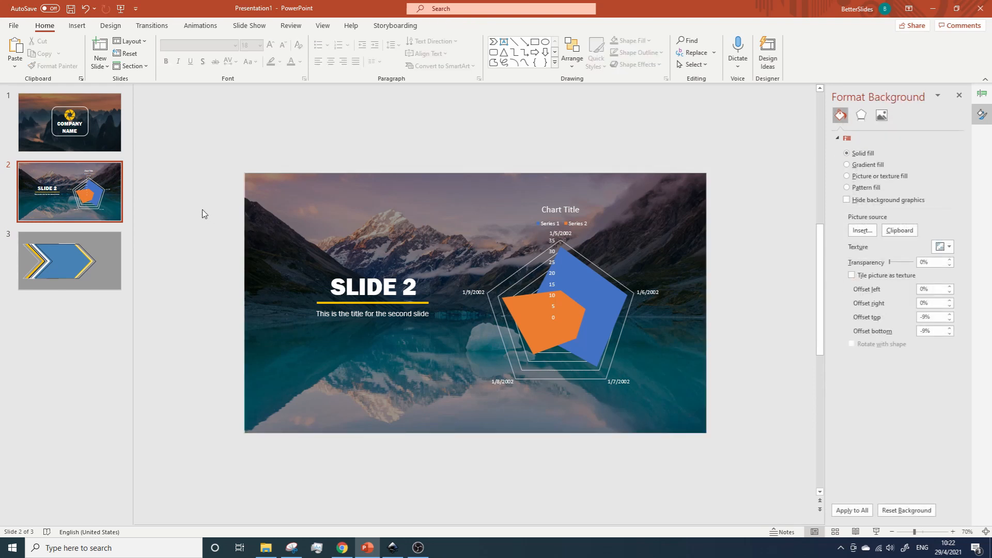
{"action": "mouse_move", "coordinate": [123, 151]}
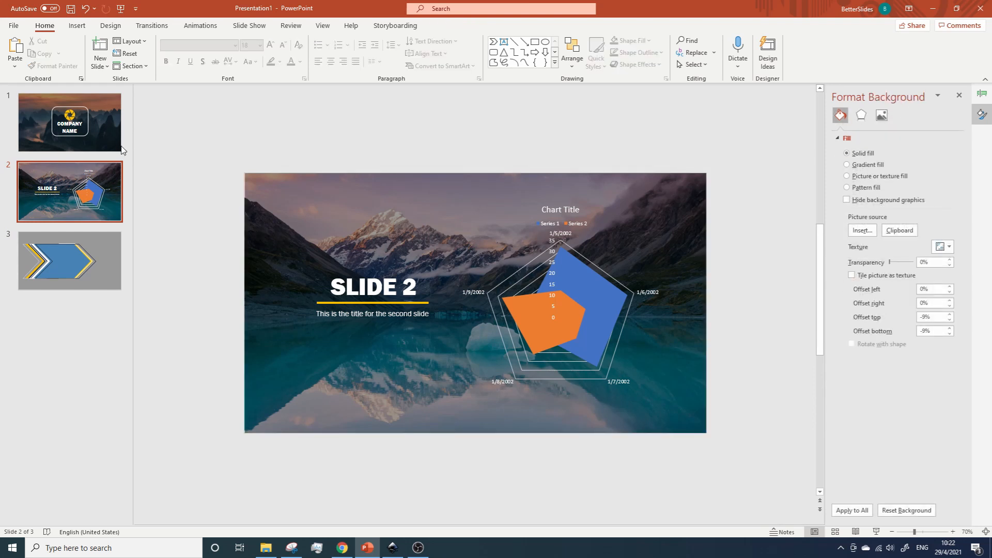
{"action": "left_click", "coordinate": [847, 175]}
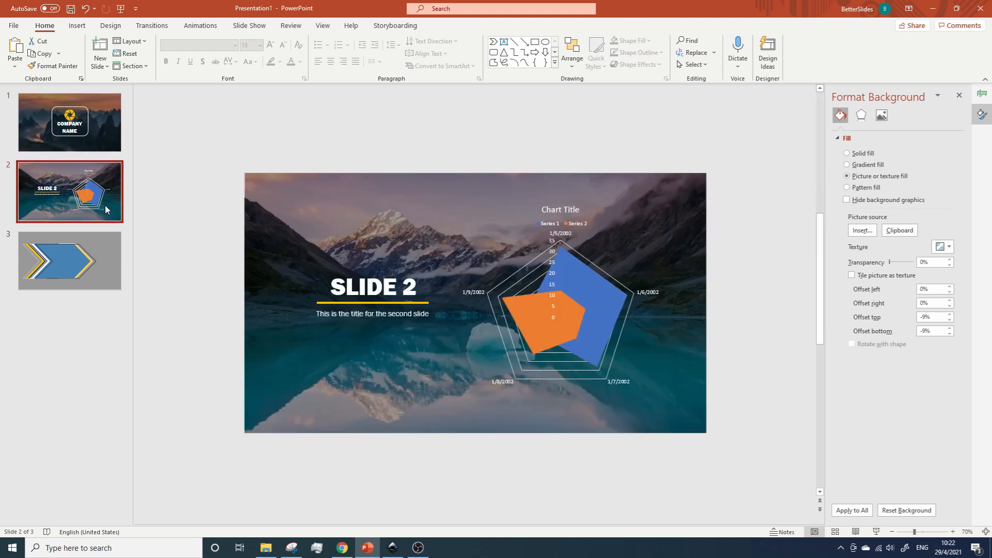
{"action": "left_click", "coordinate": [70, 122]}
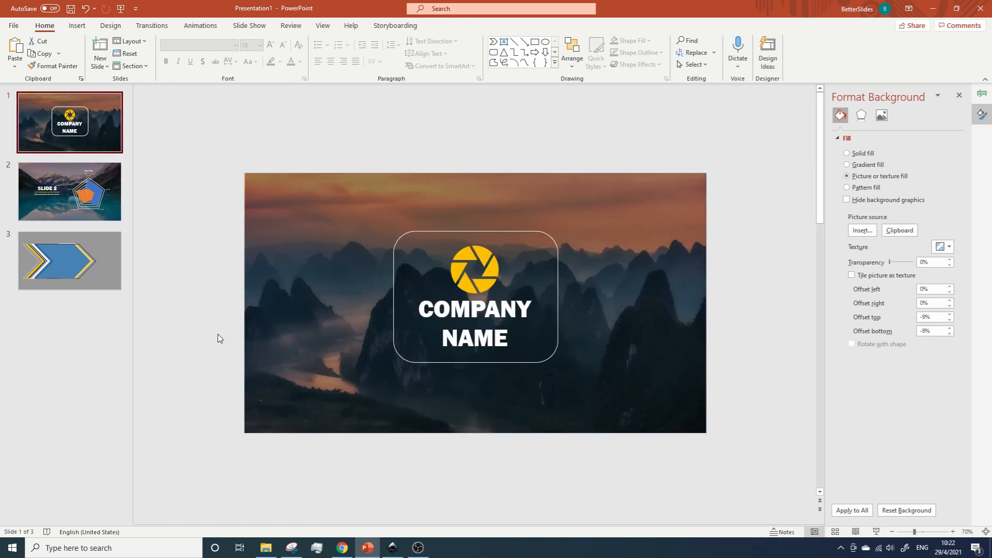
{"action": "left_click", "coordinate": [69, 260]}
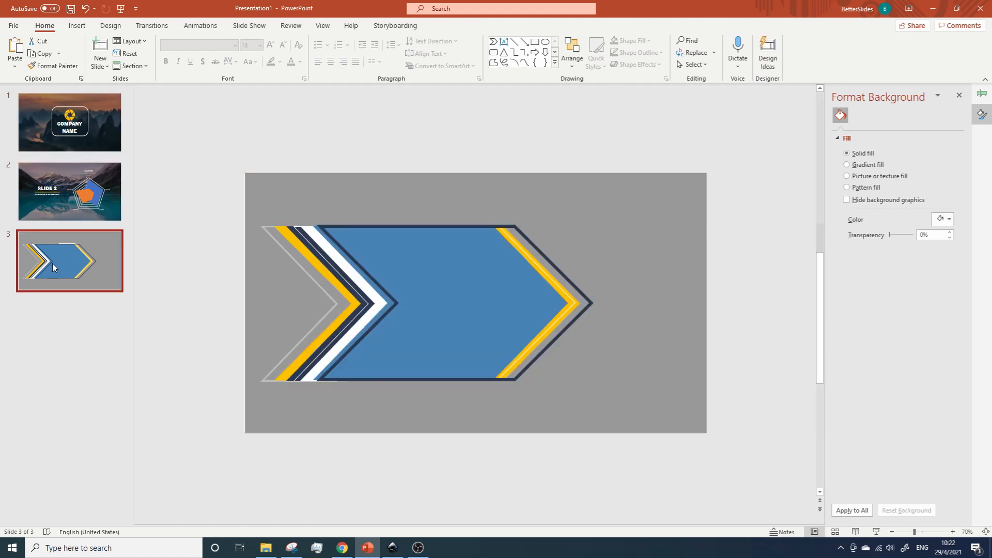
Step: Copy slide 3's chevron group onto slide 2 and drag it just past the left edge
{"action": "left_click", "coordinate": [440, 304]}
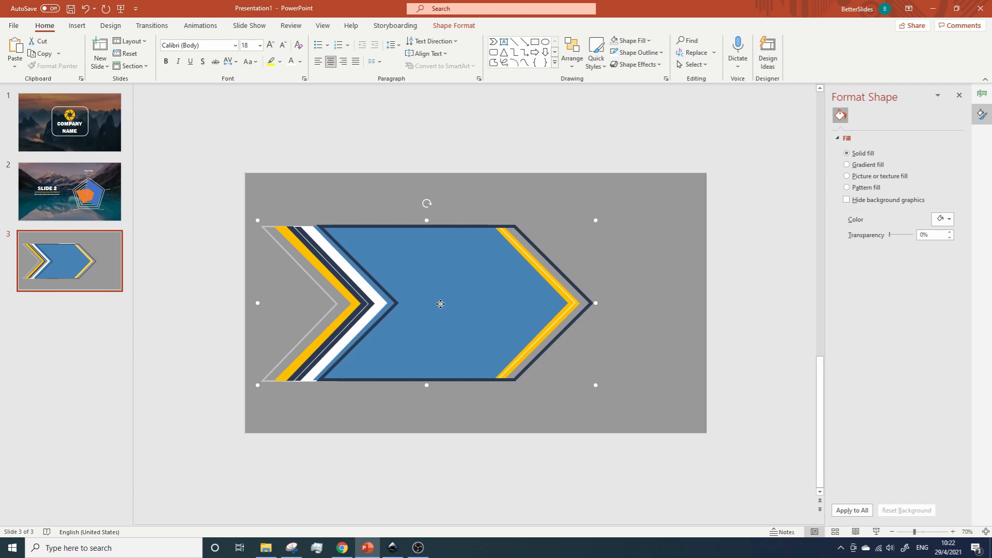
{"action": "left_click", "coordinate": [69, 191]}
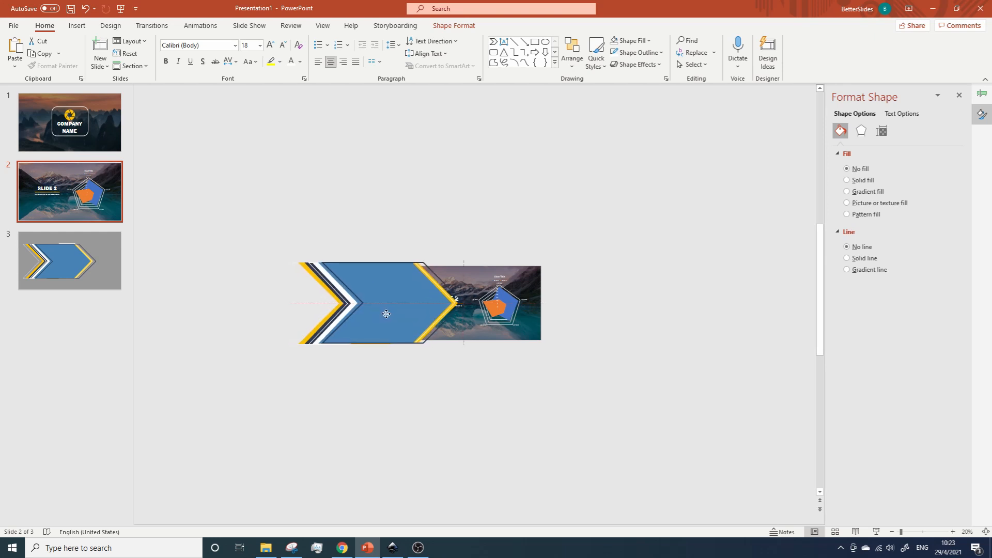
{"action": "left_click", "coordinate": [386, 314]}
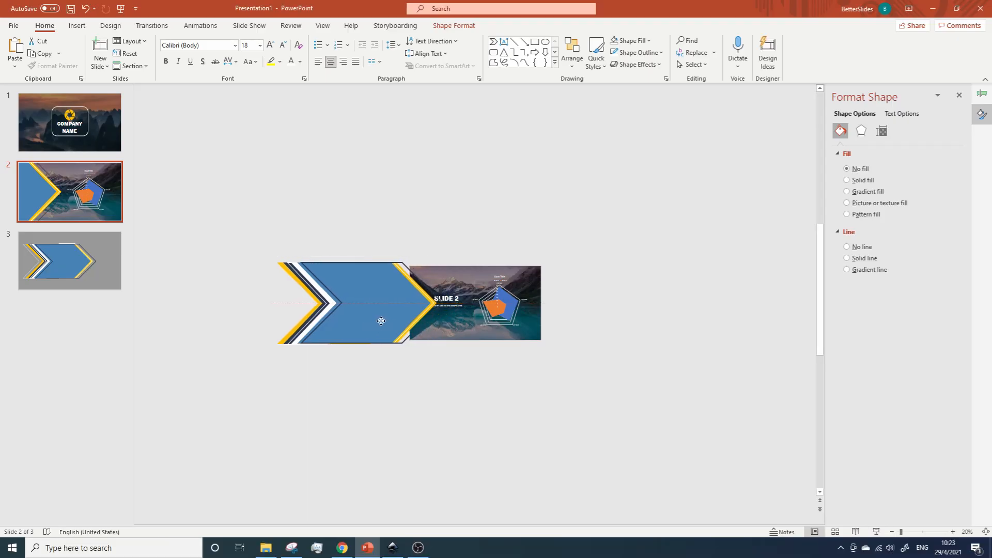
{"action": "left_click", "coordinate": [323, 304]}
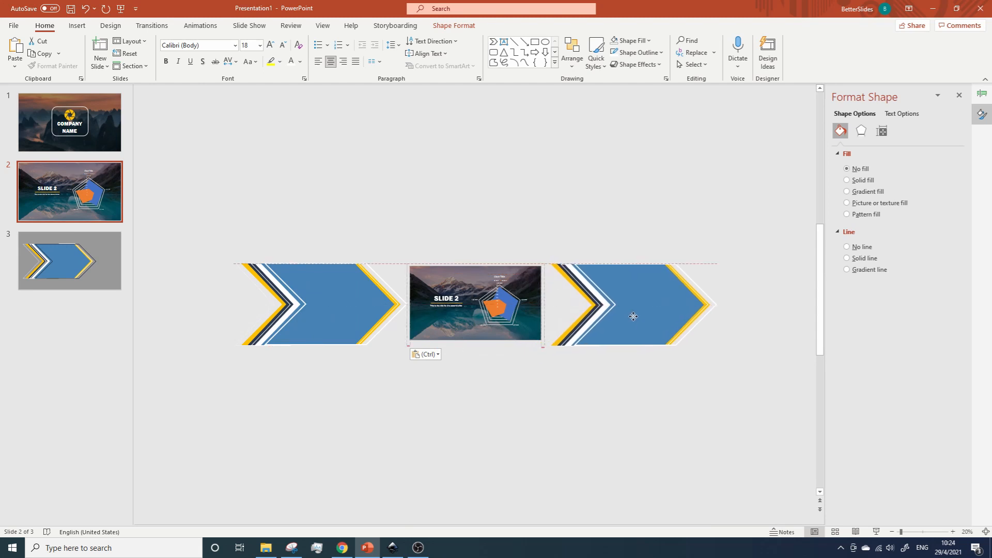
Step: Duplicate the chevron to slide 2's right edge and flip it horizontally to point left
{"action": "left_click", "coordinate": [630, 304]}
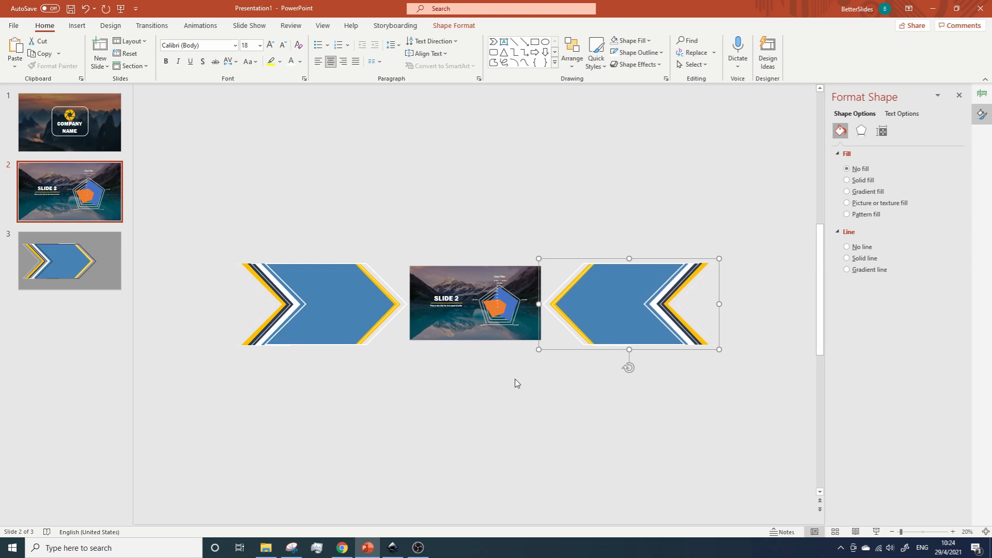
{"action": "left_click", "coordinate": [316, 304]}
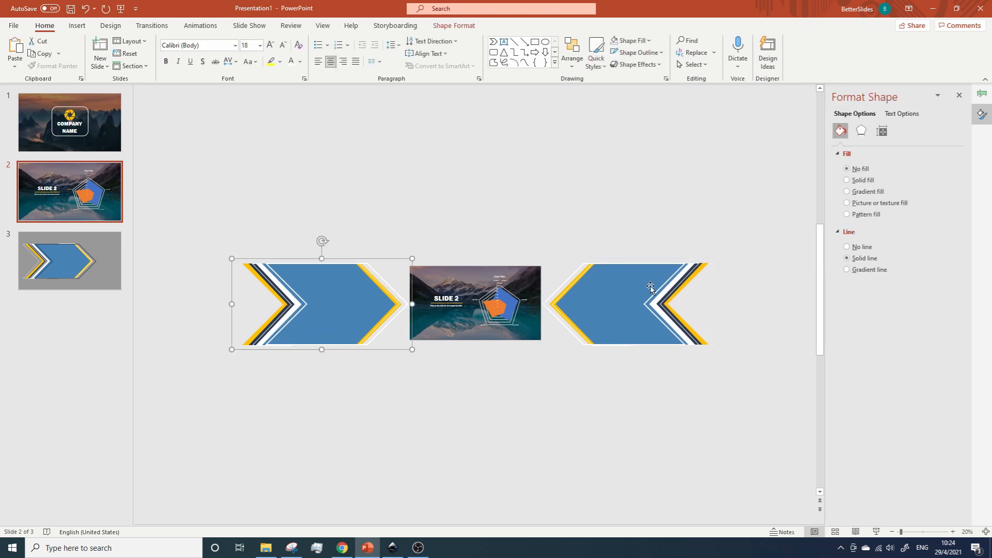
{"action": "left_click", "coordinate": [630, 291]}
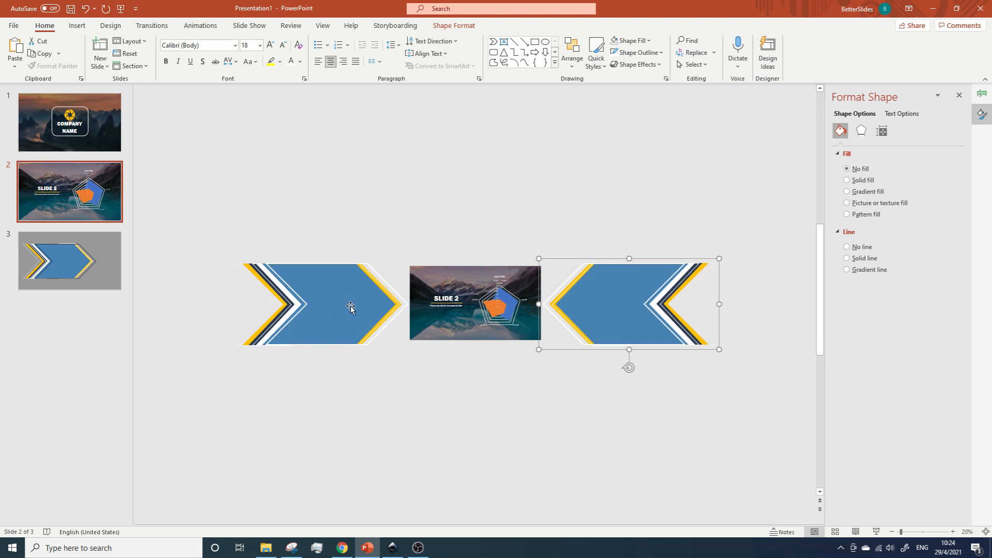
{"action": "left_click", "coordinate": [198, 44]}
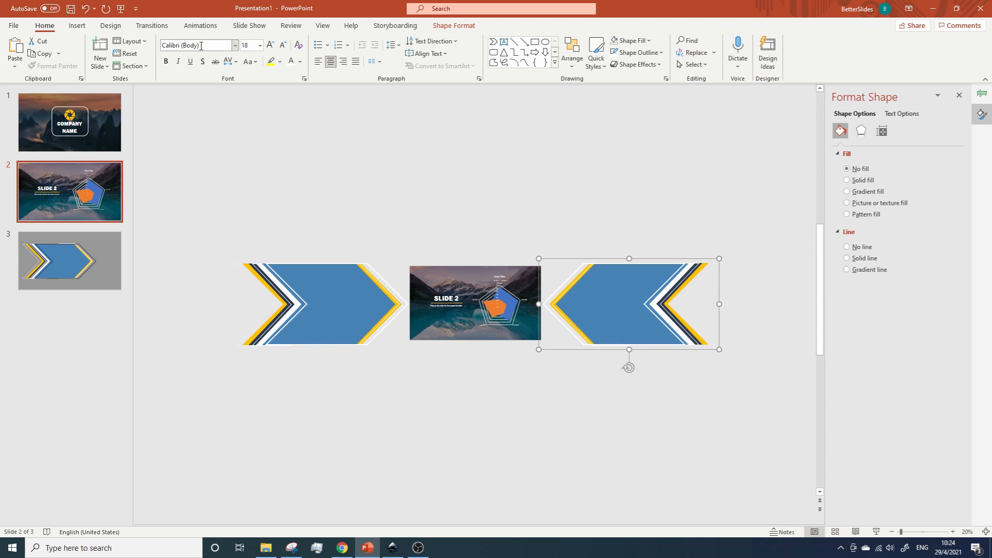
{"action": "left_click", "coordinate": [738, 51]}
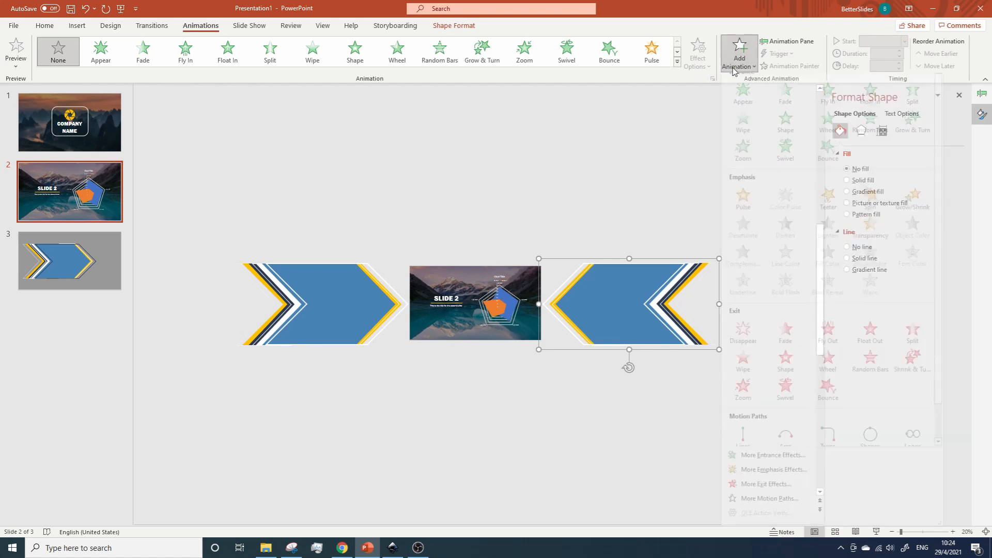
Step: Give the right chevron a Lines motion path with Effect Options set to Left
{"action": "left_click", "coordinate": [738, 52]}
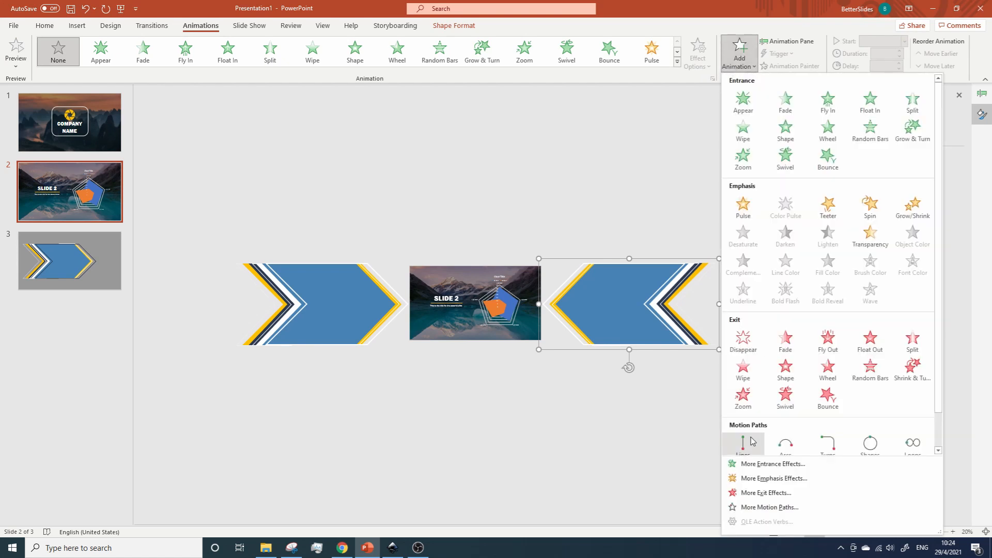
{"action": "left_click", "coordinate": [742, 442]}
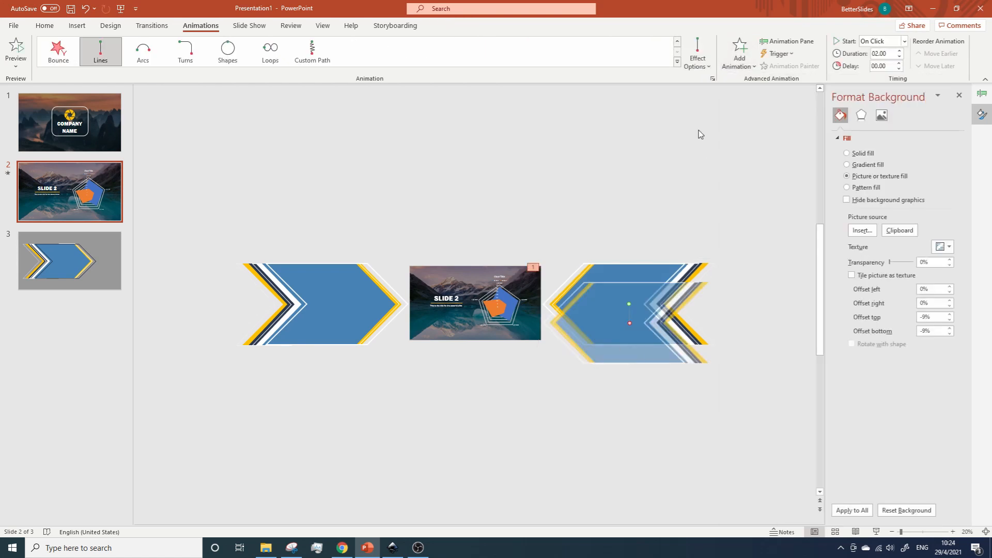
{"action": "left_click", "coordinate": [696, 51]}
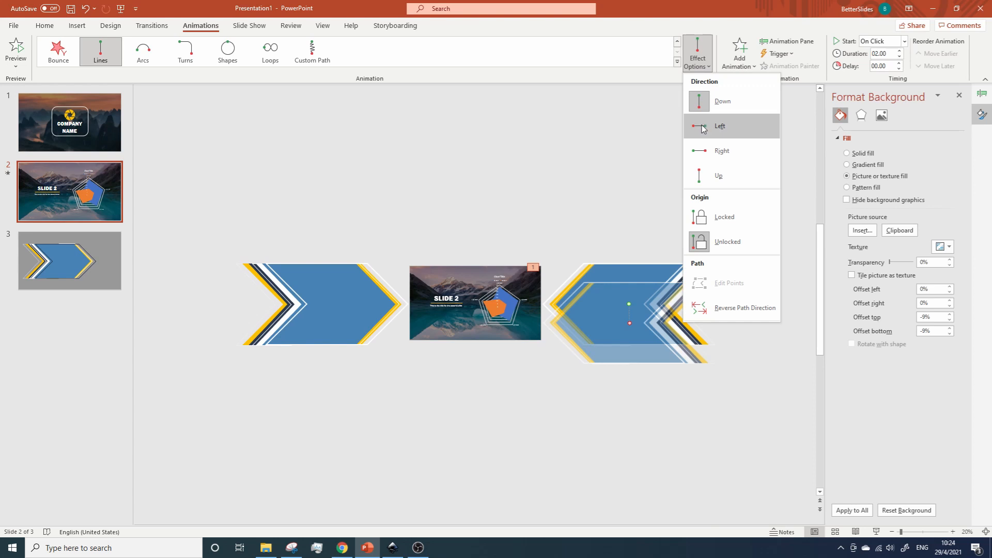
{"action": "left_click", "coordinate": [719, 127]}
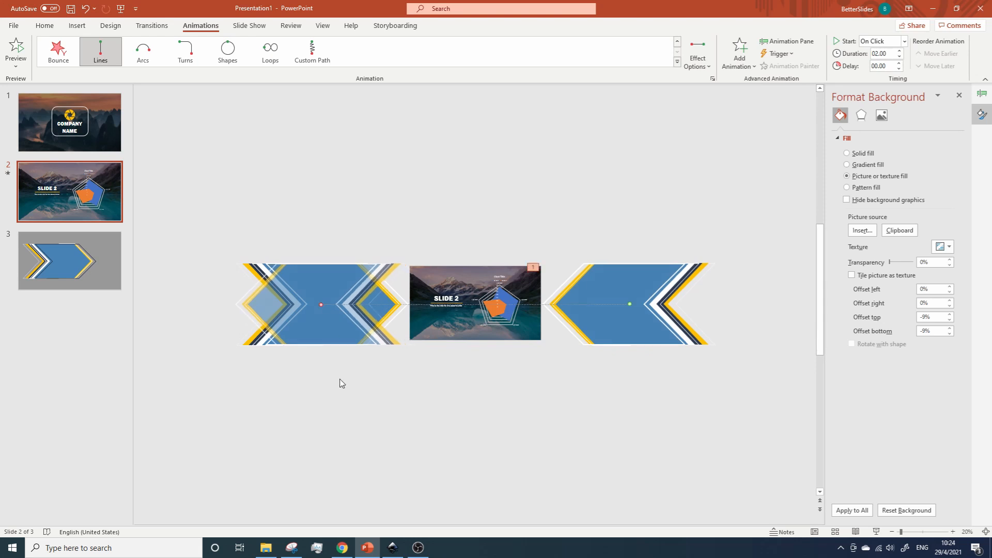
Step: Give the left chevron a Lines motion path heading right across the slide
{"action": "left_click", "coordinate": [298, 304]}
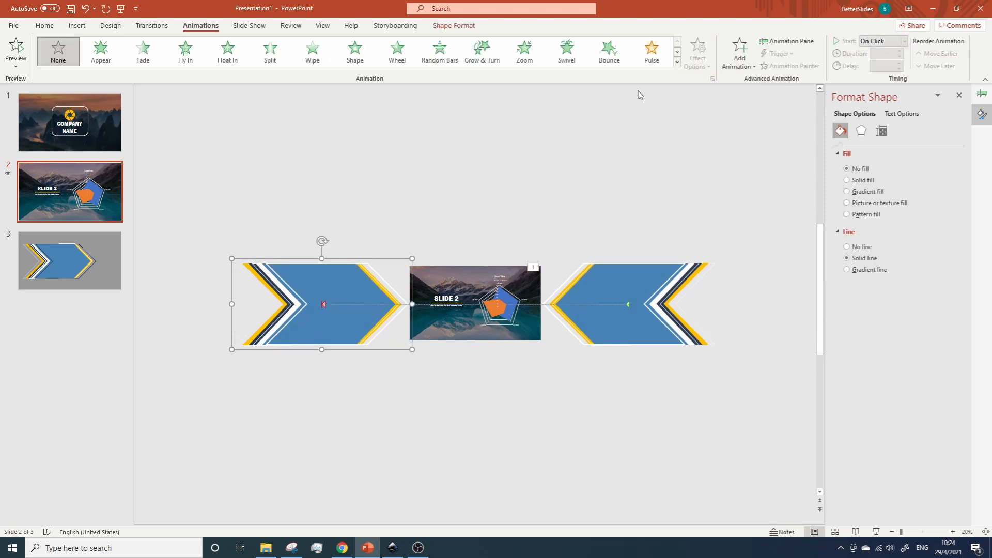
{"action": "left_click", "coordinate": [738, 50]}
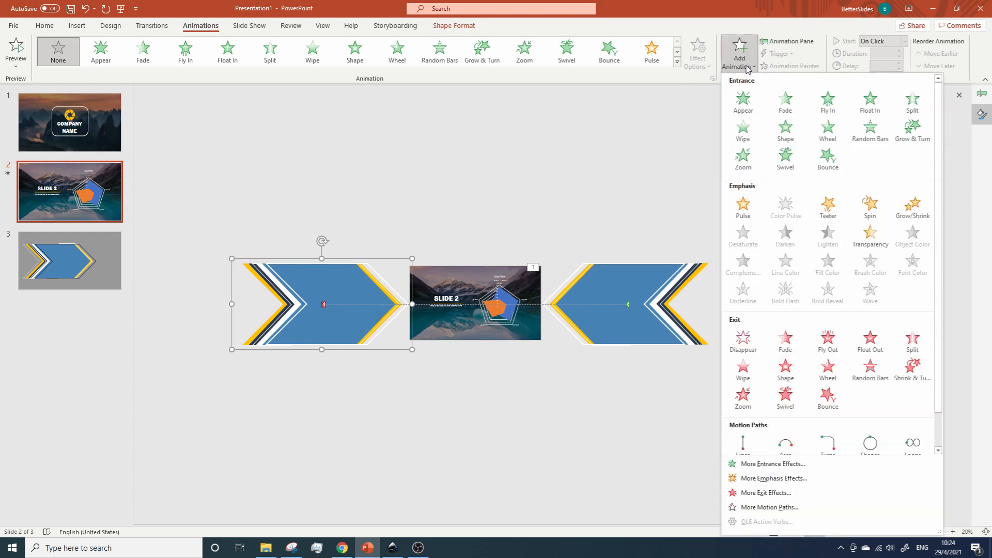
{"action": "left_click", "coordinate": [743, 441]}
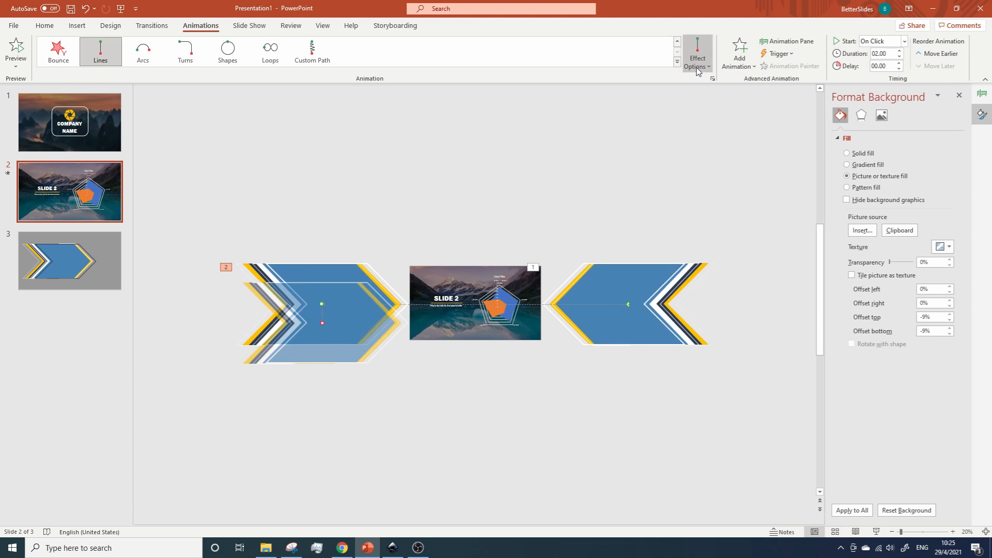
{"action": "left_click", "coordinate": [697, 52]}
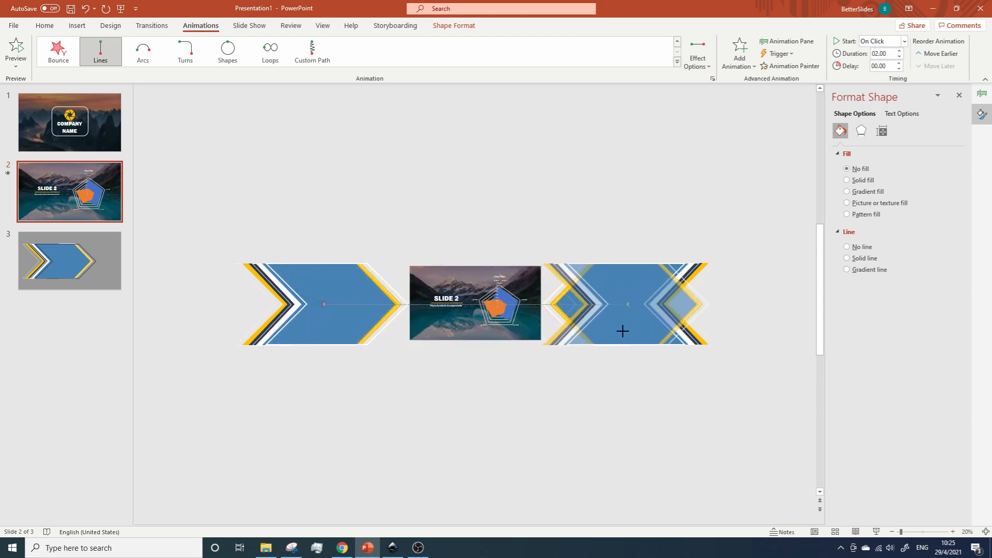
{"action": "left_click", "coordinate": [475, 397]}
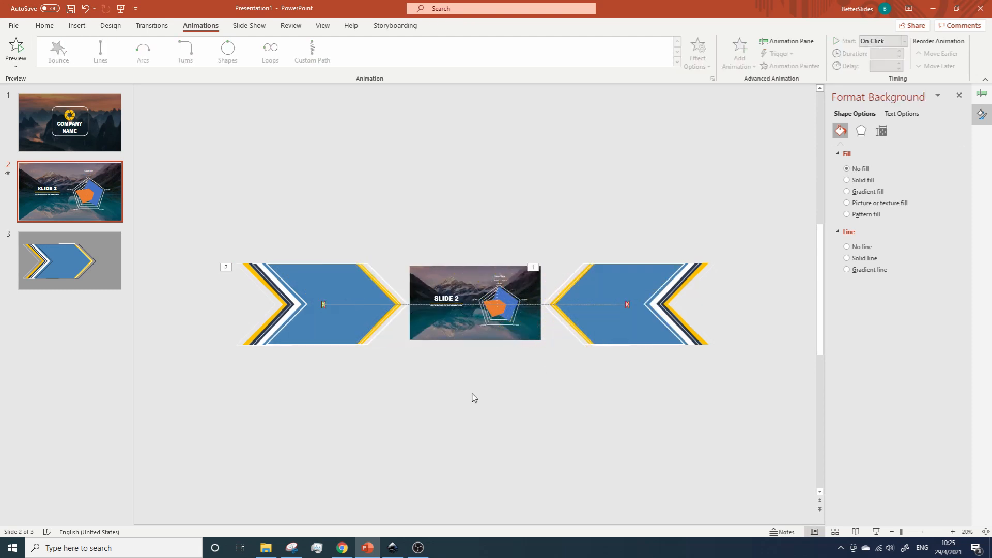
Step: In the Animation Pane set Group 19 and Group 9 to start With Previous so both paths play together
{"action": "left_click", "coordinate": [787, 41]}
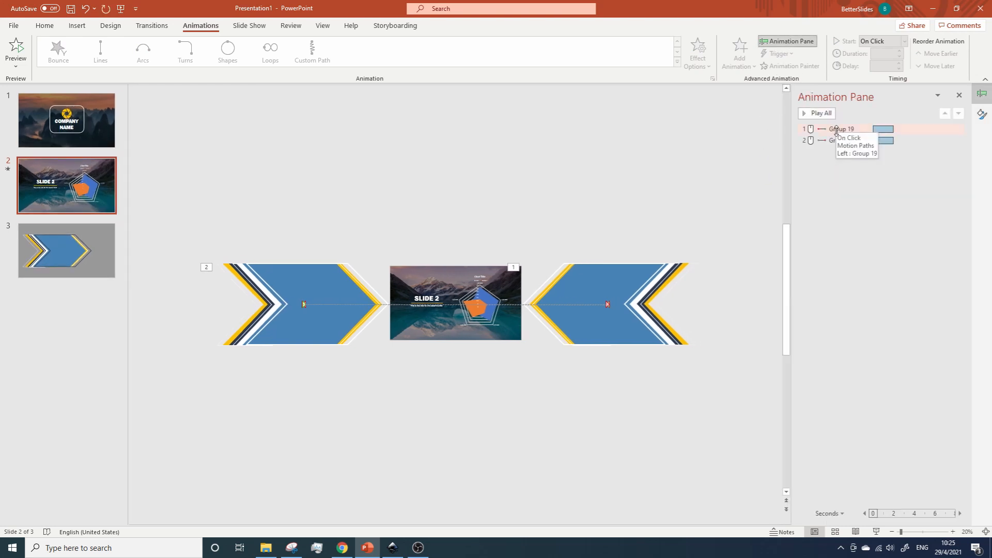
{"action": "left_click", "coordinate": [100, 50]}
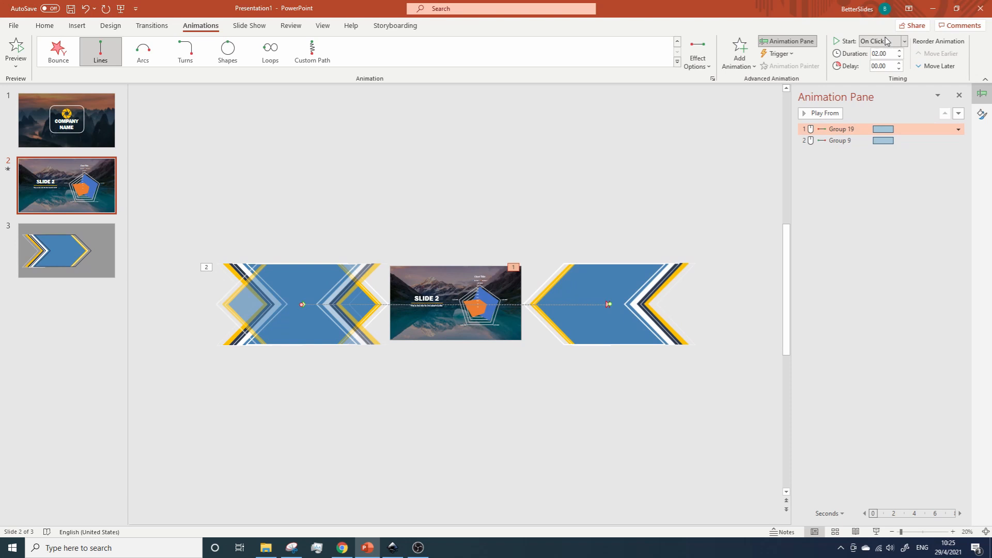
{"action": "left_click", "coordinate": [879, 40]}
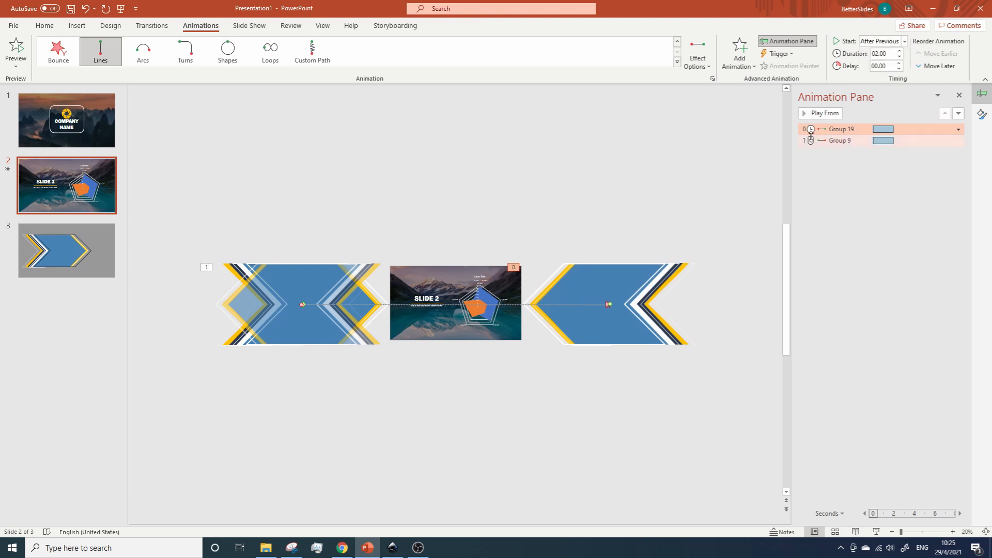
{"action": "left_click", "coordinate": [904, 41]}
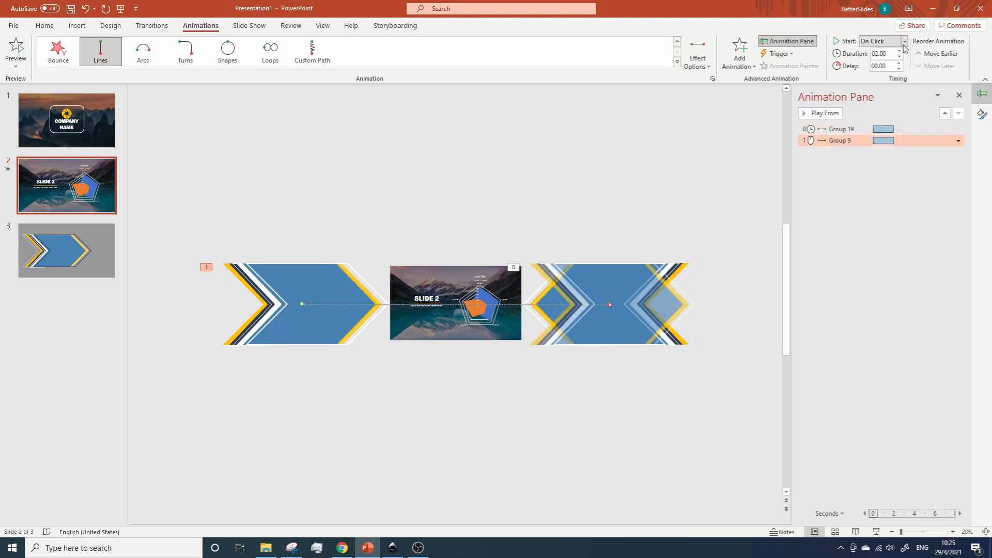
{"action": "left_click", "coordinate": [904, 42]}
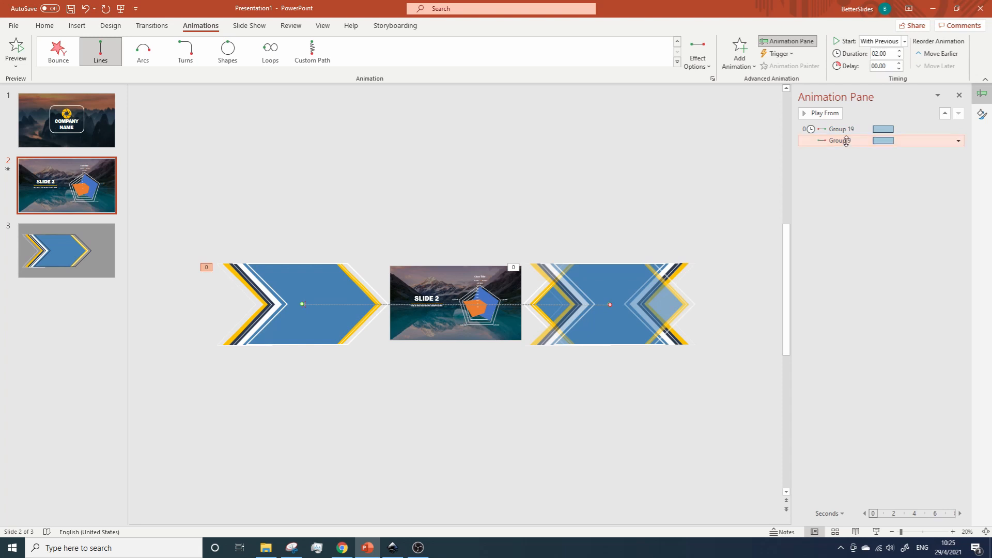
{"action": "left_click", "coordinate": [882, 41]}
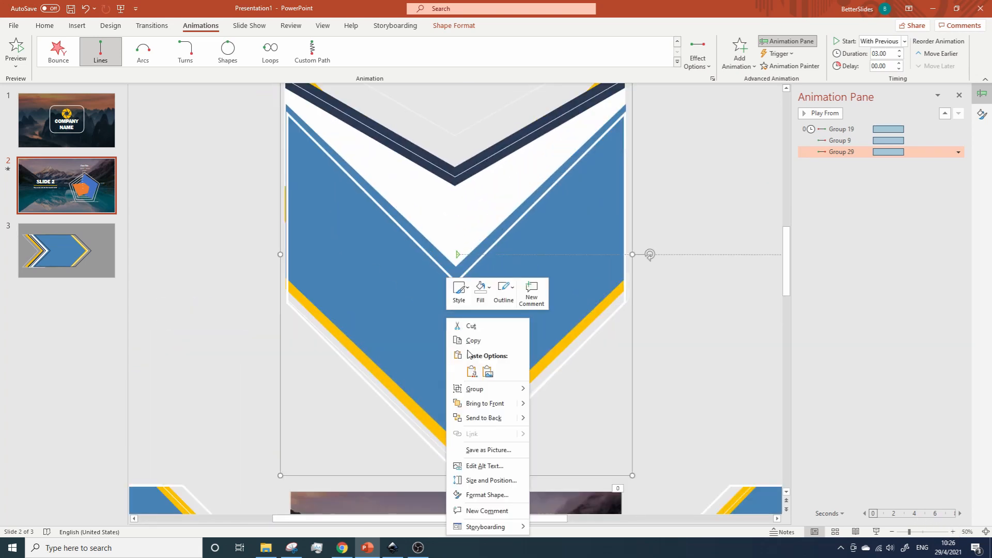
Step: Ungroup the downward chevron and fill its top stripe dark red
{"action": "left_click", "coordinate": [555, 423]}
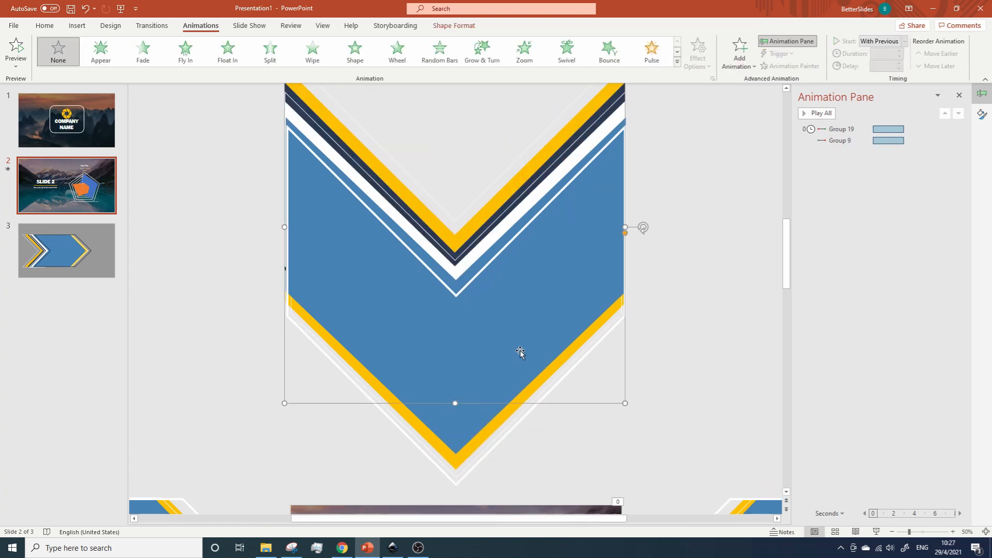
{"action": "left_click", "coordinate": [457, 224]}
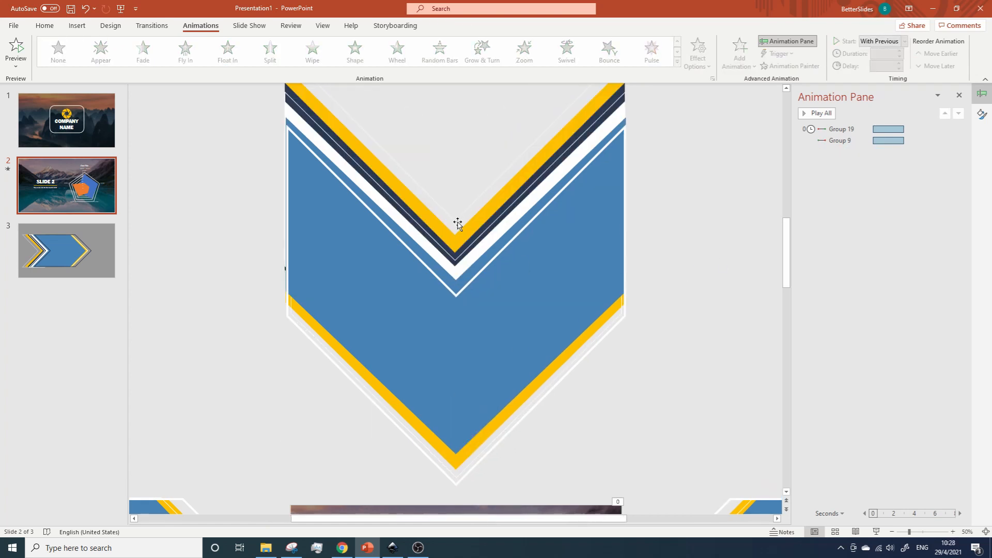
{"action": "left_click", "coordinate": [458, 224]}
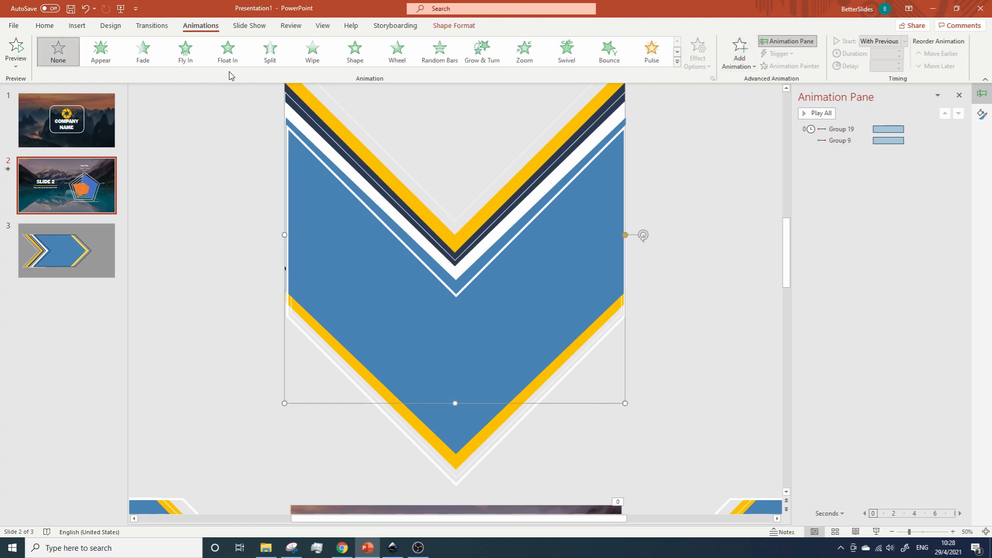
{"action": "left_click", "coordinate": [43, 25]}
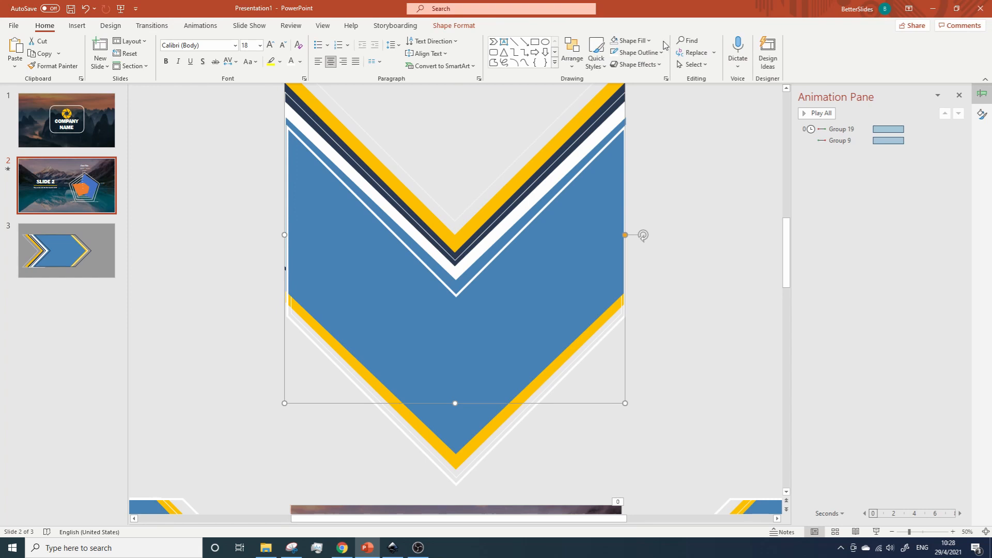
{"action": "left_click", "coordinate": [717, 272]}
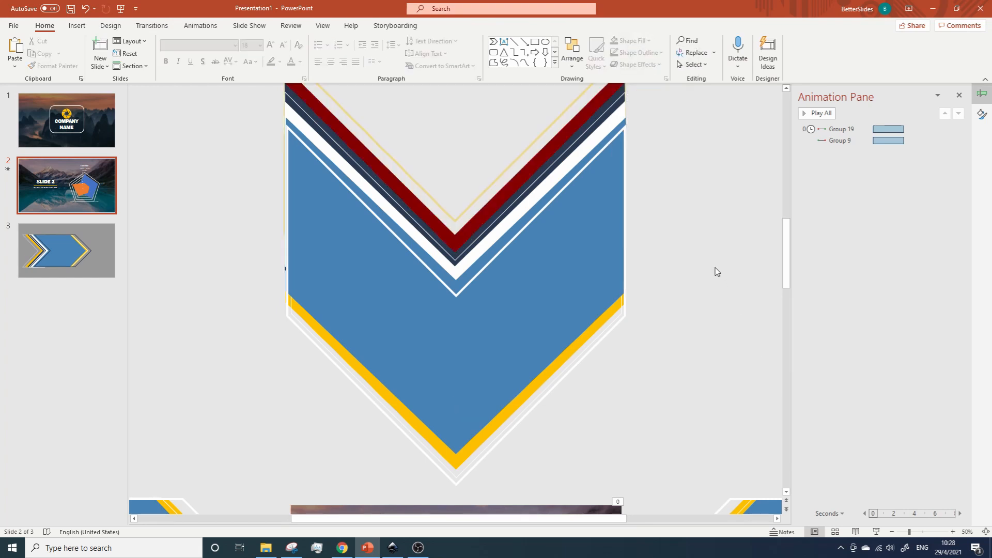
{"action": "mouse_move", "coordinate": [476, 410]}
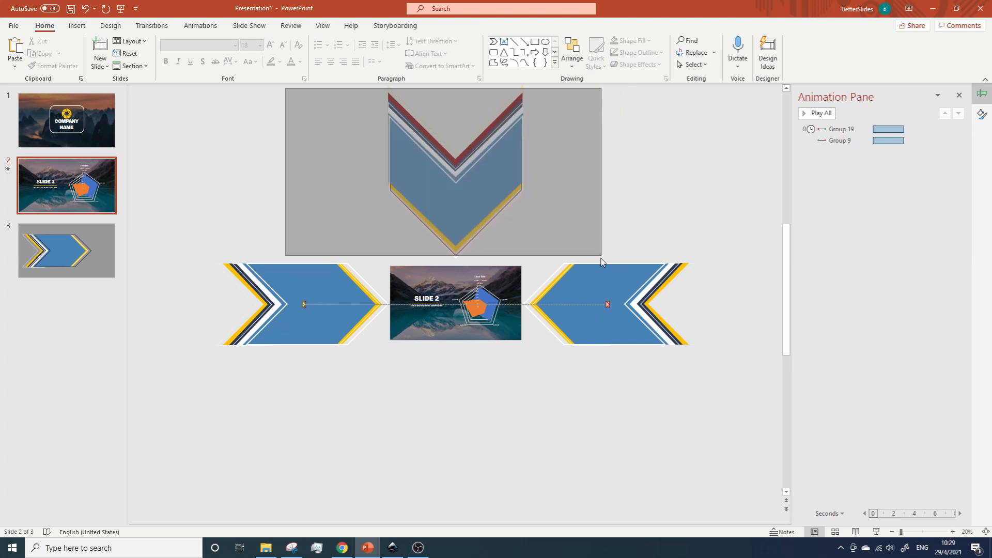
Step: Regroup the chevron pieces as Group 39 and give it a Lines motion path
{"action": "right_click", "coordinate": [455, 247]}
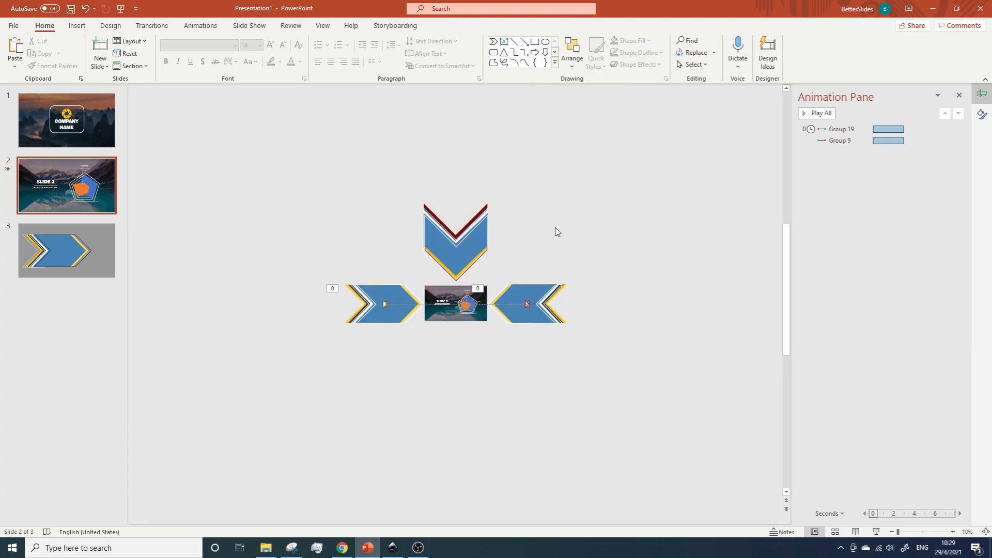
{"action": "left_click", "coordinate": [455, 241]}
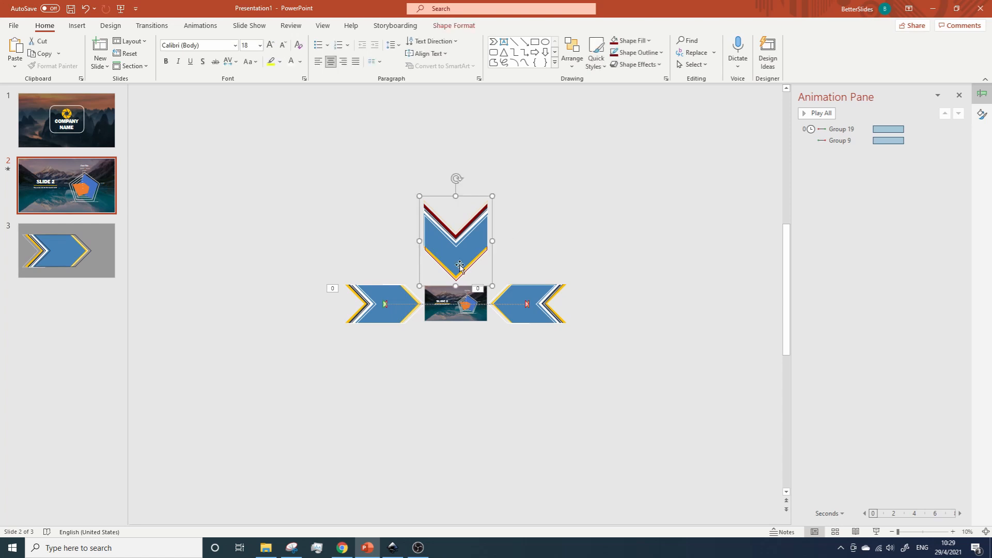
{"action": "left_click", "coordinate": [200, 26]}
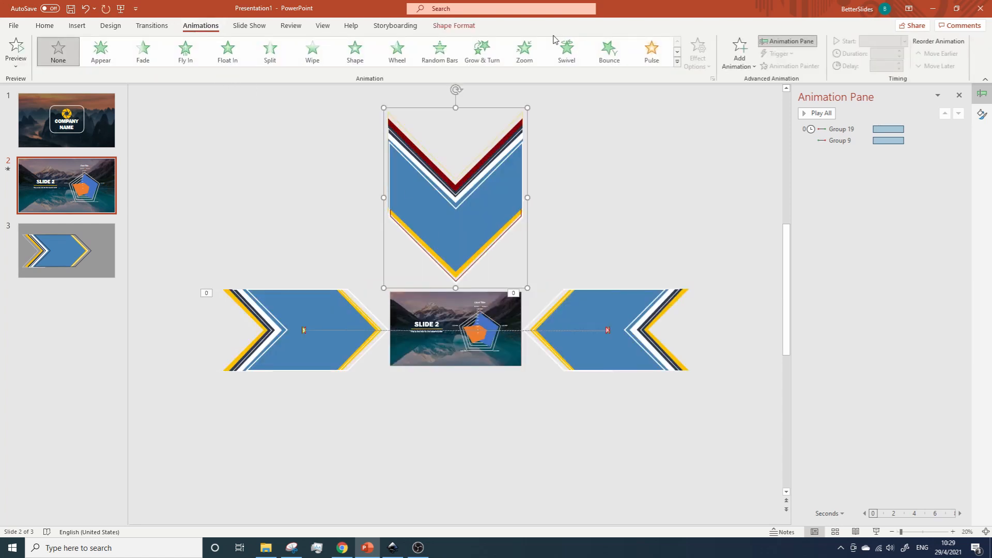
{"action": "left_click", "coordinate": [738, 53]}
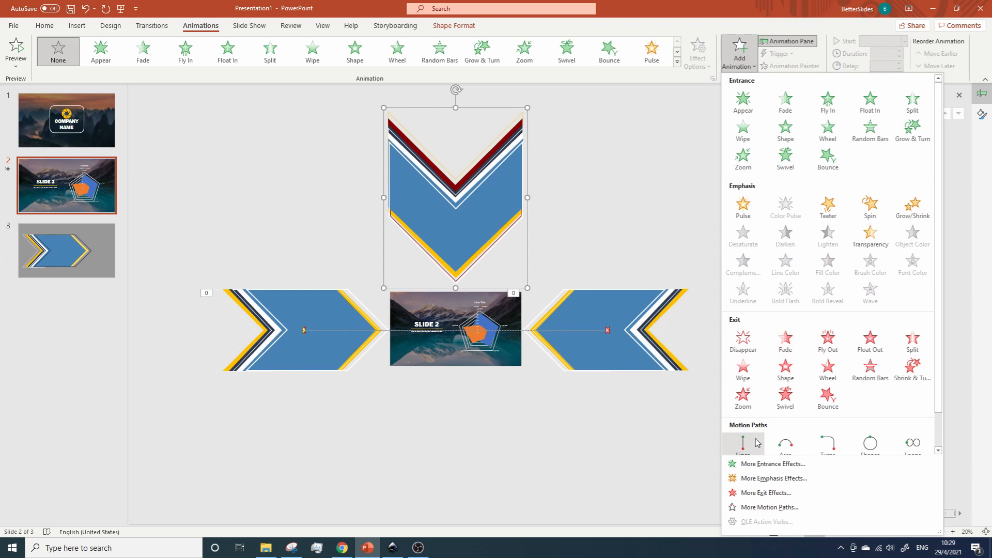
{"action": "left_click", "coordinate": [743, 442]}
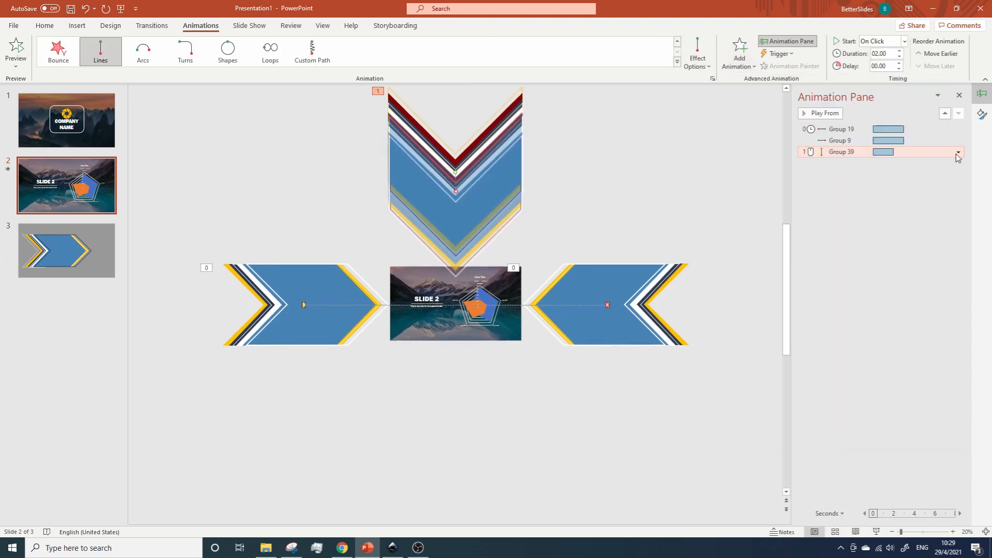
Step: Set Group 39 to start With Previous and extend its path end point below the slide
{"action": "left_click", "coordinate": [882, 40]}
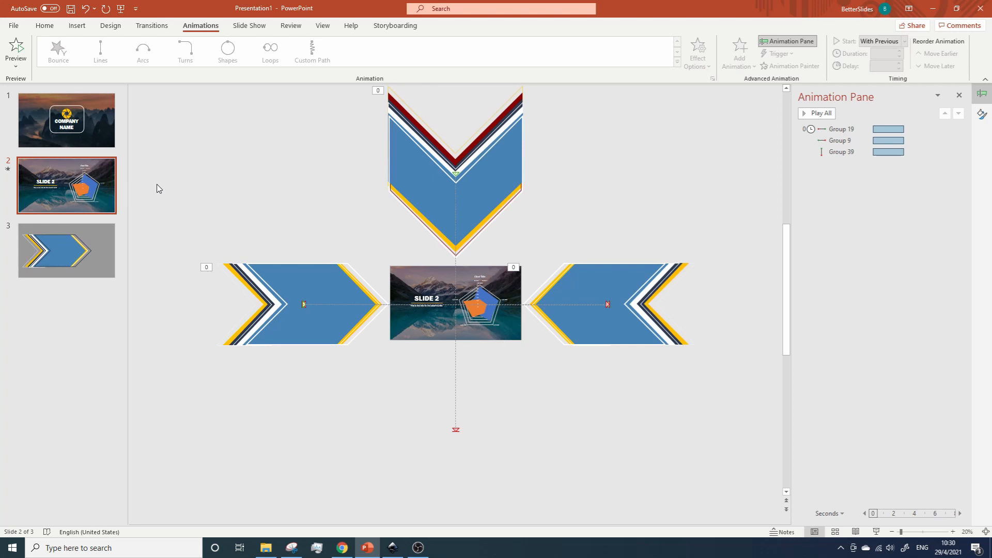
{"action": "left_click", "coordinate": [66, 120]}
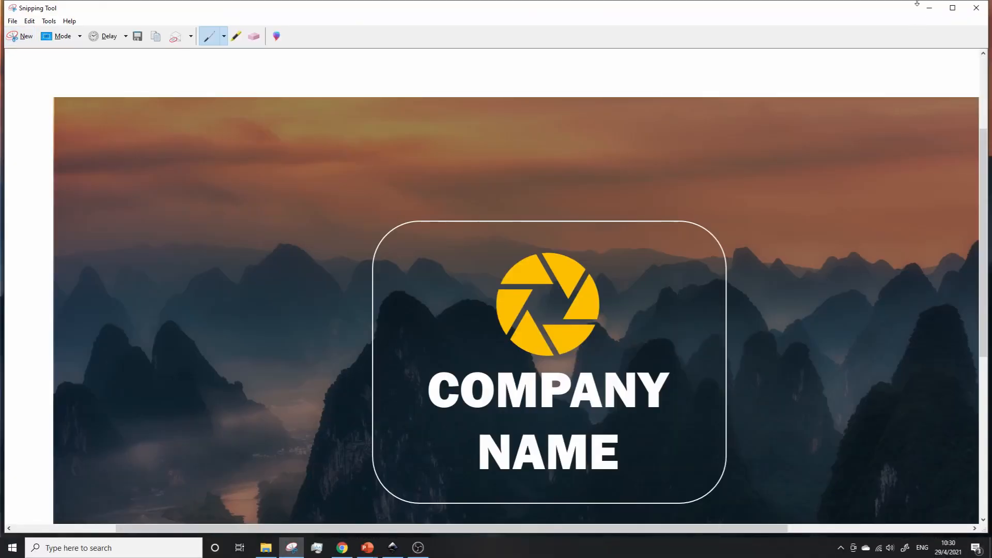
Step: Capture slide 1's COMPANY NAME view in Snipping Tool and minimize back to PowerPoint
{"action": "left_click", "coordinate": [367, 548]}
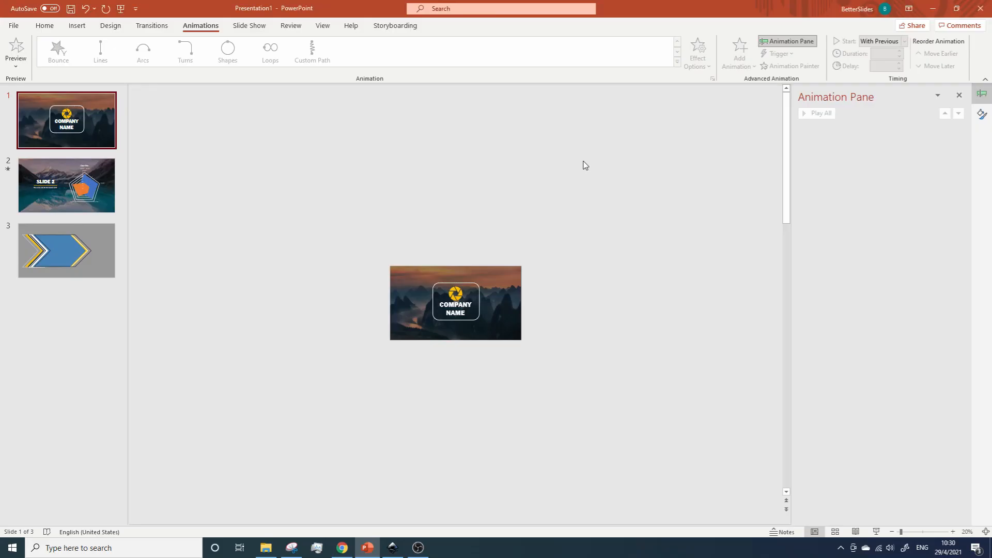
Step: Replace slide 2's centre picture with the new COMPANY NAME screenshot and zoom in
{"action": "left_click", "coordinate": [66, 185]}
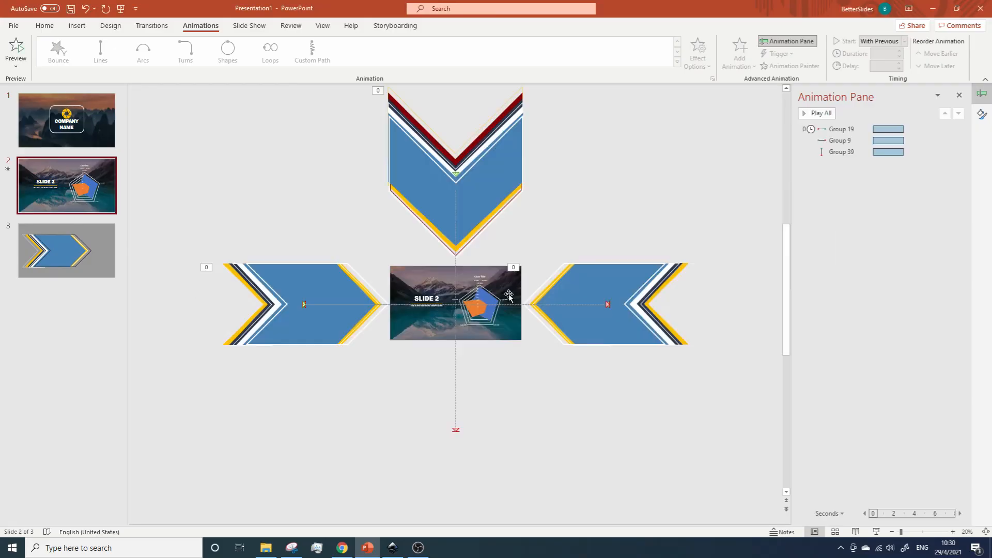
{"action": "mouse_move", "coordinate": [444, 298]}
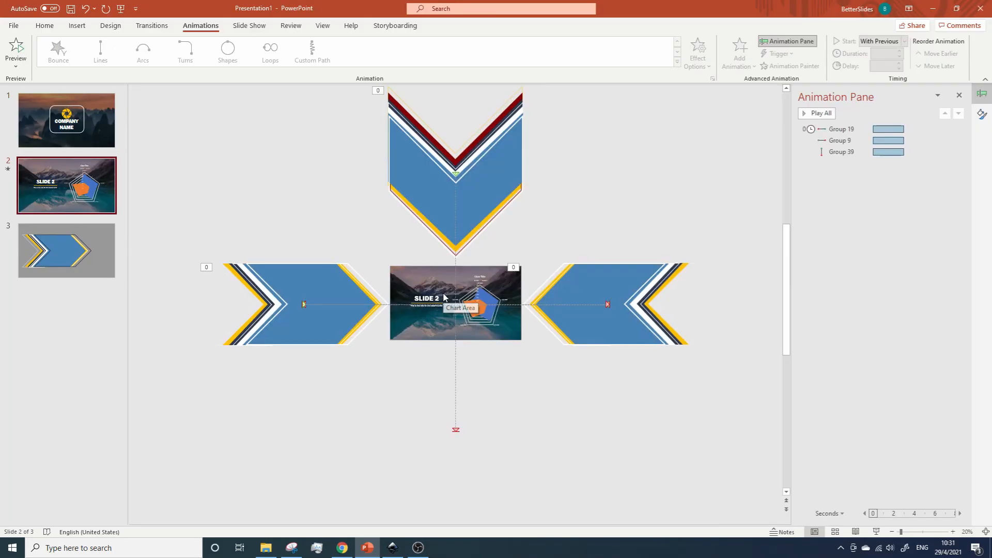
{"action": "left_click", "coordinate": [455, 304]}
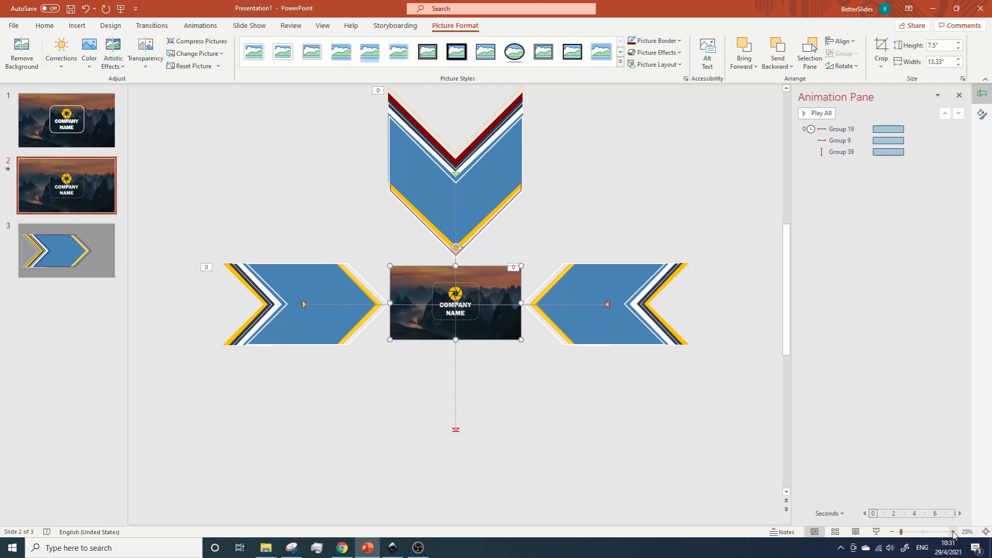
{"action": "left_click", "coordinate": [941, 532]}
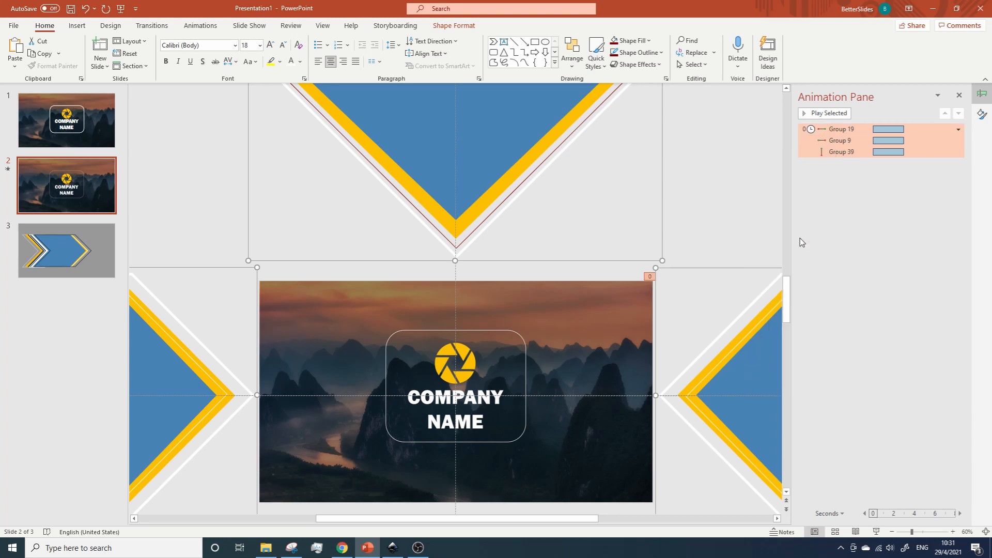
{"action": "left_click", "coordinate": [842, 152]}
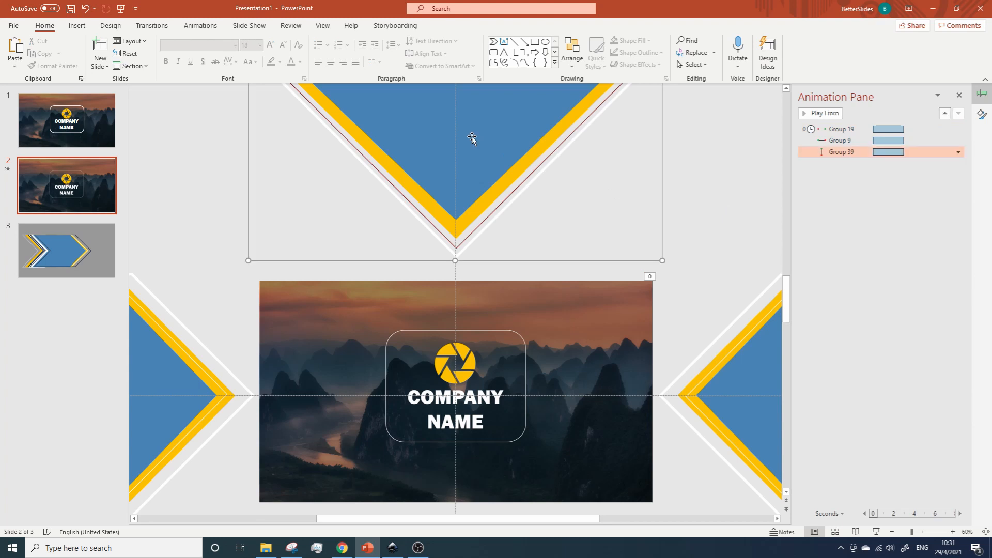
{"action": "right_click", "coordinate": [472, 140]}
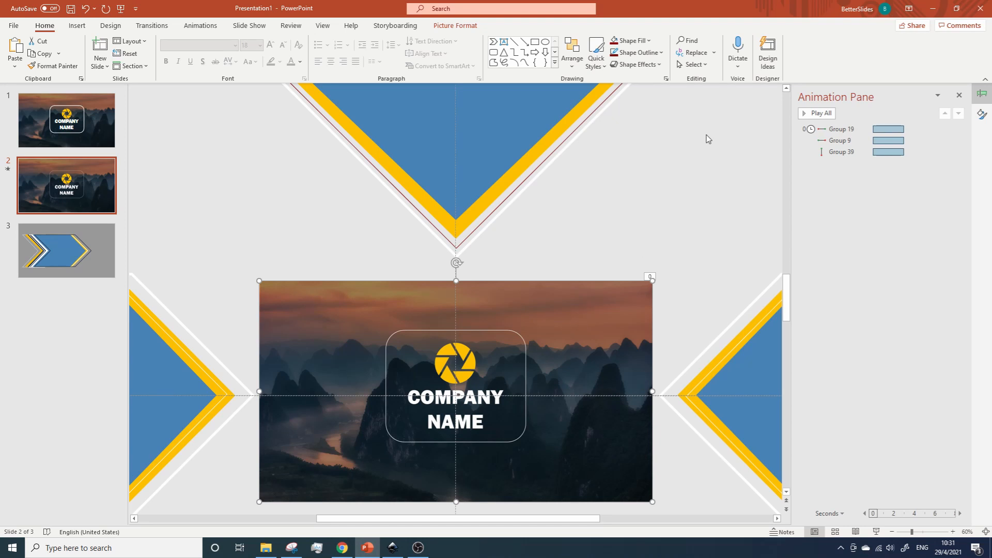
{"action": "left_click", "coordinate": [199, 25]}
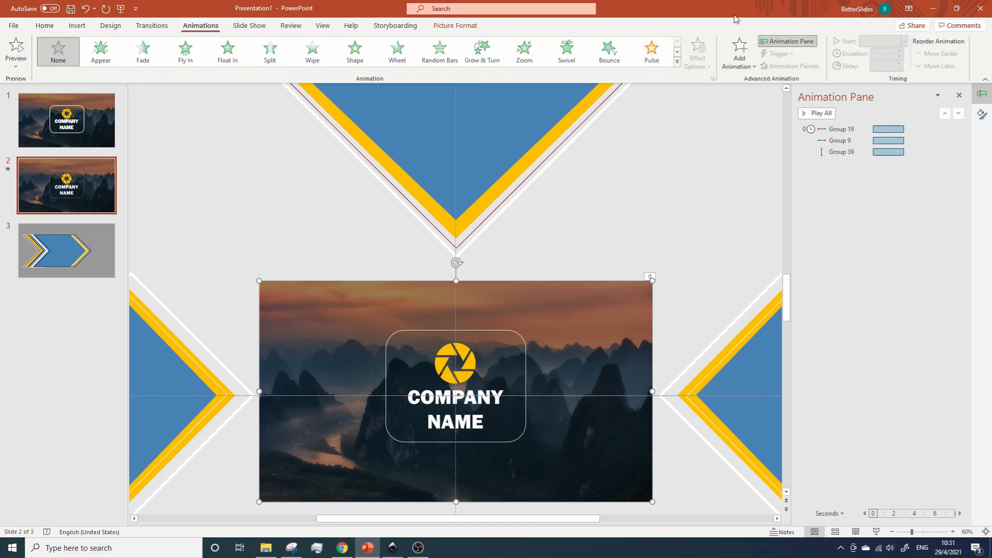
Step: Give the screenshot picture an Exit Disappear effect starting With Previous after a 01.50 delay, then return to slide 1
{"action": "left_click", "coordinate": [737, 51]}
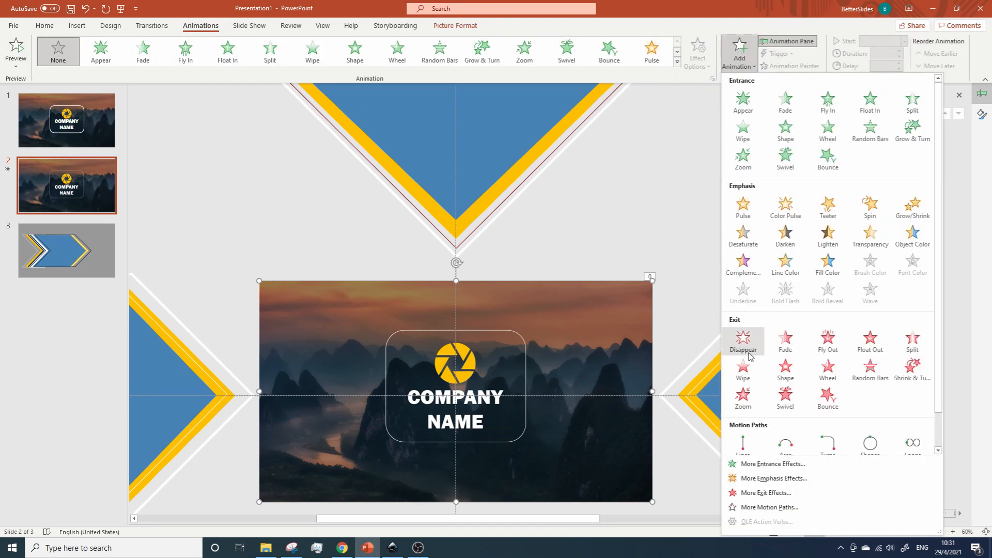
{"action": "left_click", "coordinate": [743, 342]}
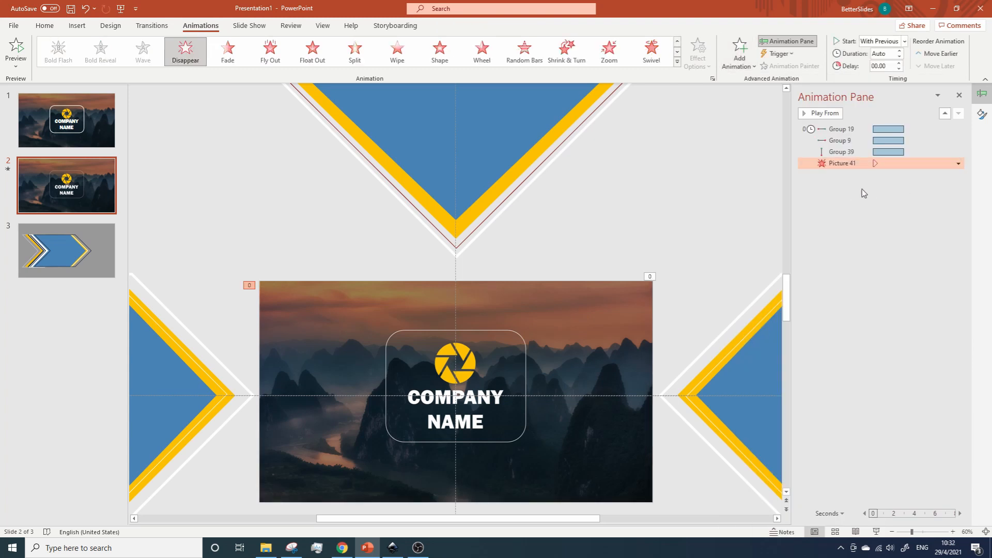
{"action": "mouse_move", "coordinate": [883, 66]}
{"action": "type", "text": "01.5"}
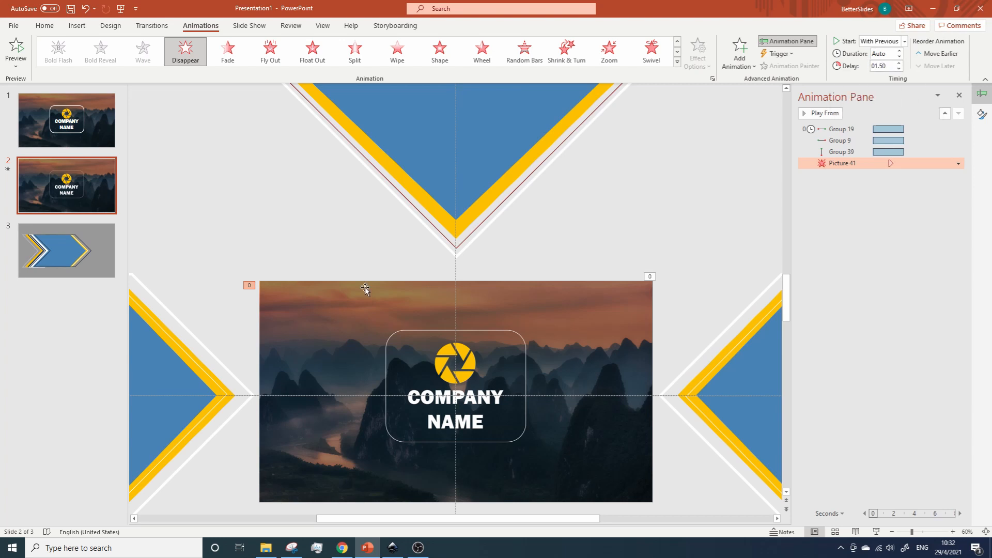
{"action": "left_click", "coordinate": [66, 120]}
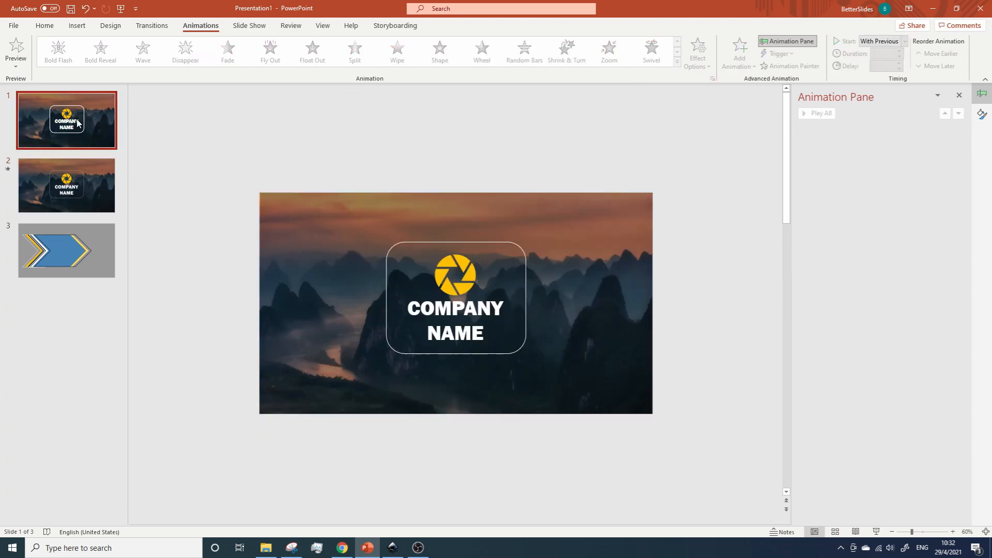